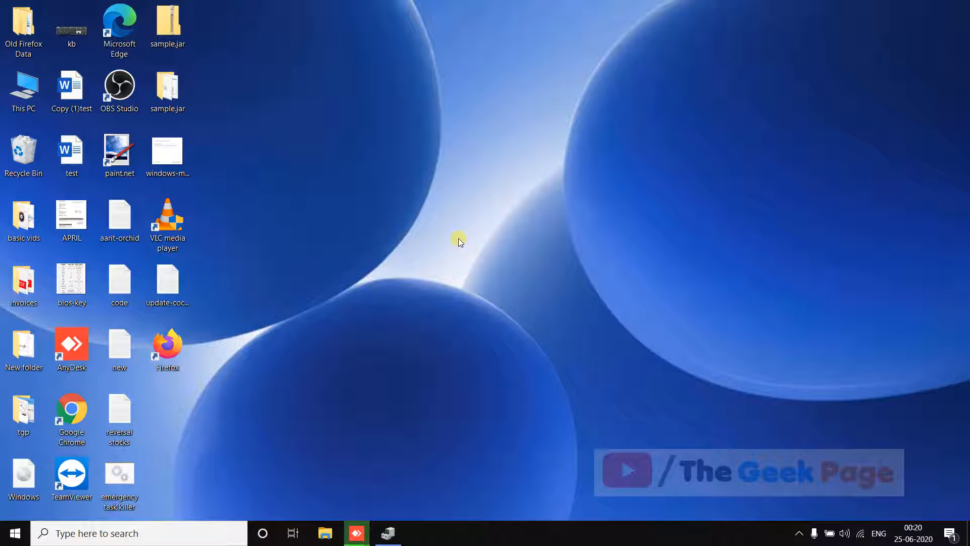
{"action": "mouse_move", "coordinate": [520, 320]}
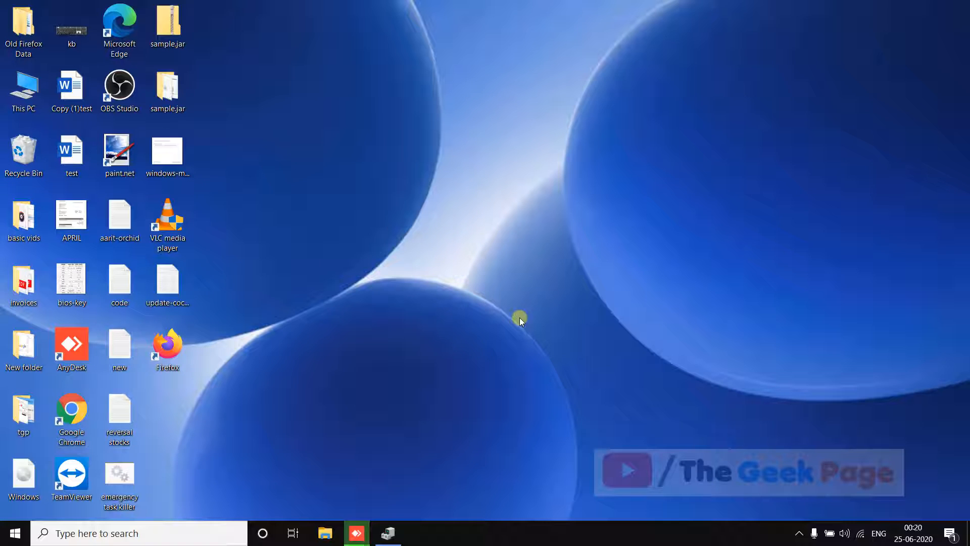
{"action": "mouse_move", "coordinate": [438, 276]}
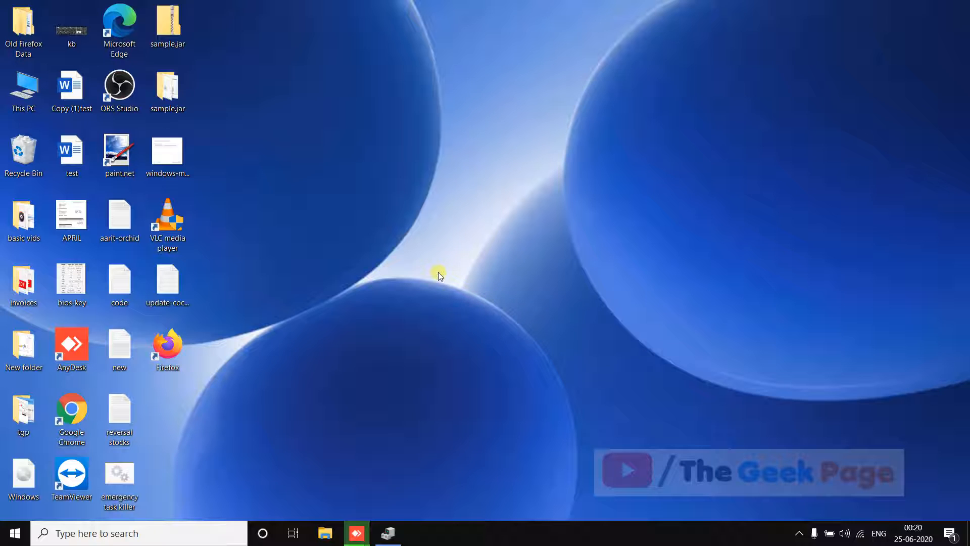
{"action": "mouse_move", "coordinate": [443, 257]}
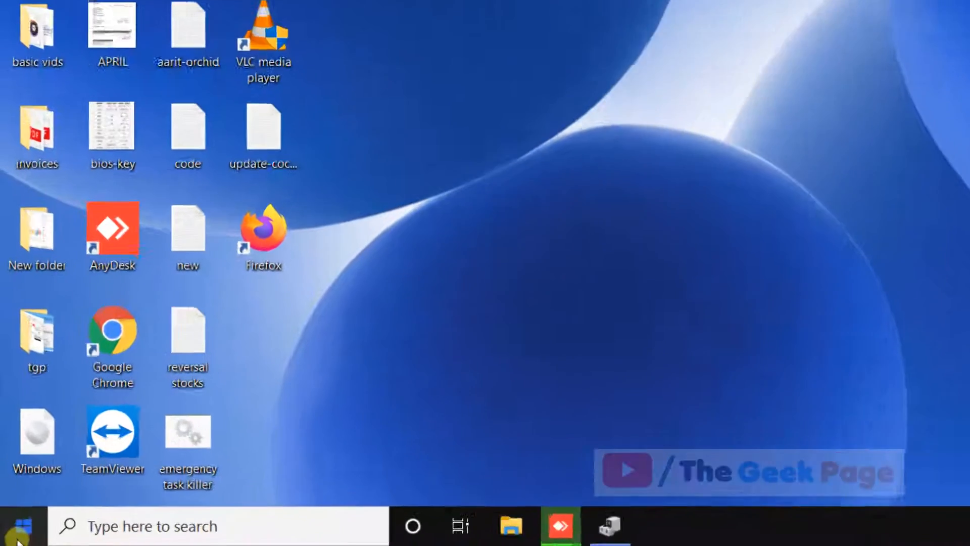
Try starting Excel in safe mode with '/sa' from Run, dismissing the file-not-found warning
{"action": "right_click", "coordinate": [21, 527]}
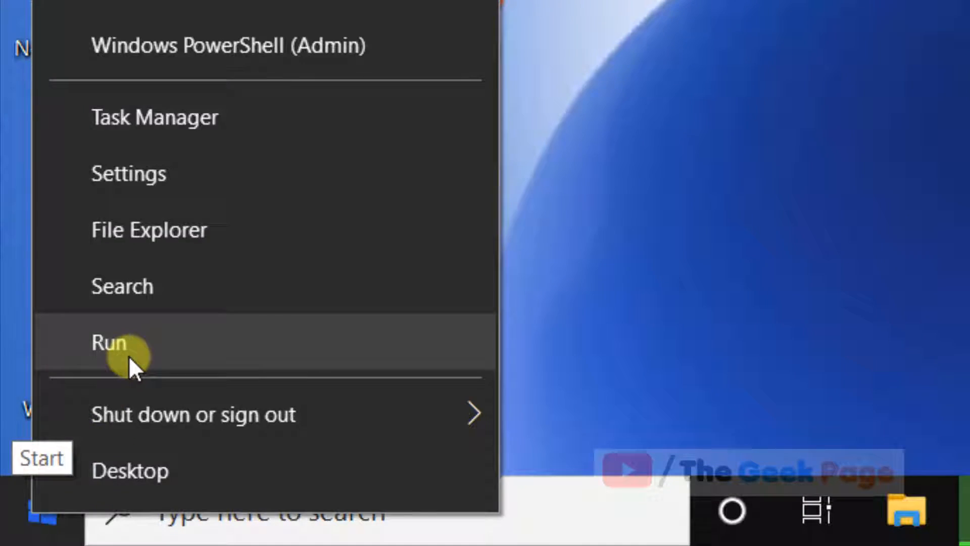
{"action": "left_click", "coordinate": [108, 342]}
{"action": "type", "text": "excel"}
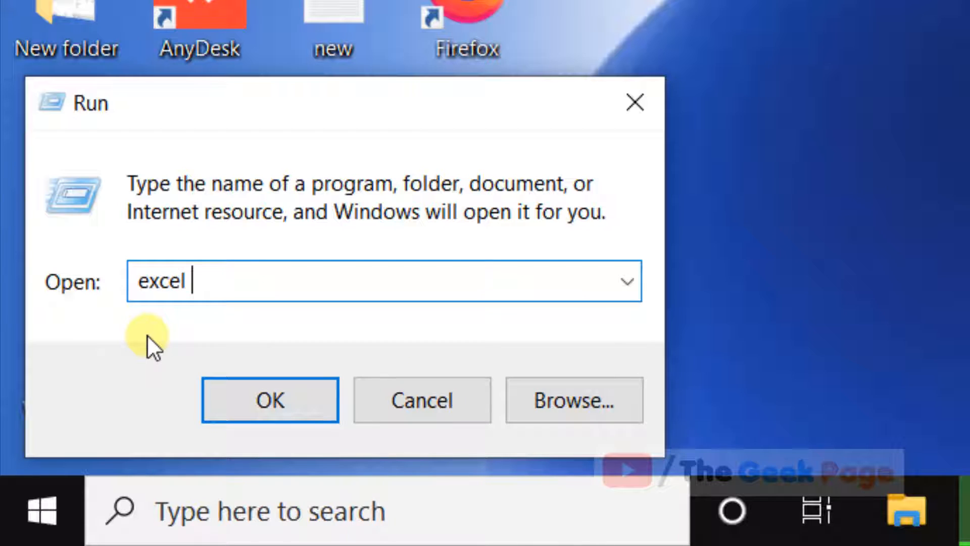
{"action": "type", "text": "/ sa"}
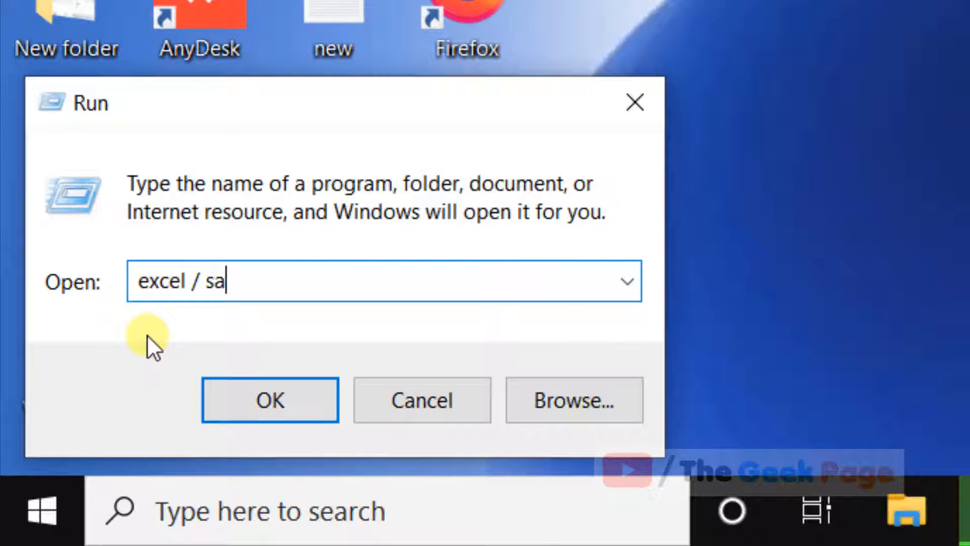
{"action": "left_click", "coordinate": [268, 400]}
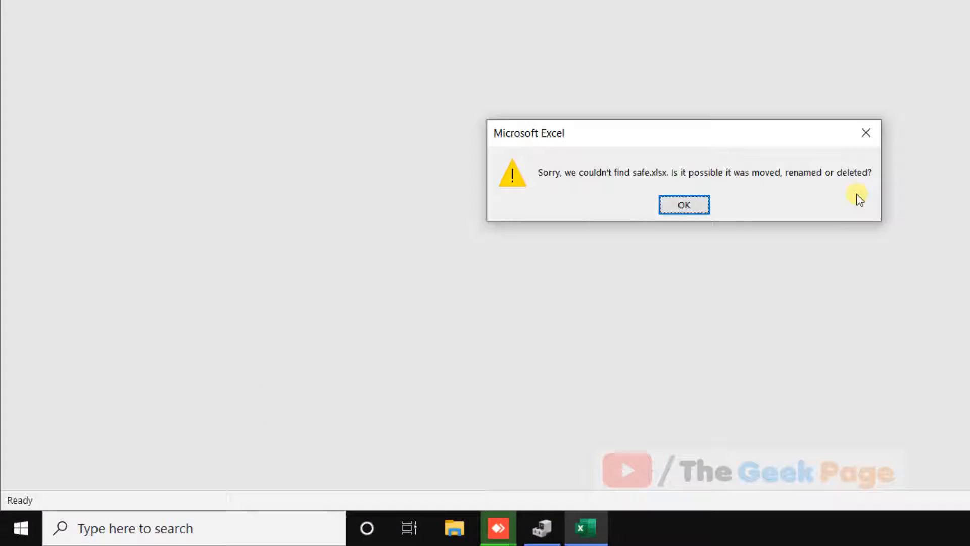
{"action": "left_click", "coordinate": [684, 205]}
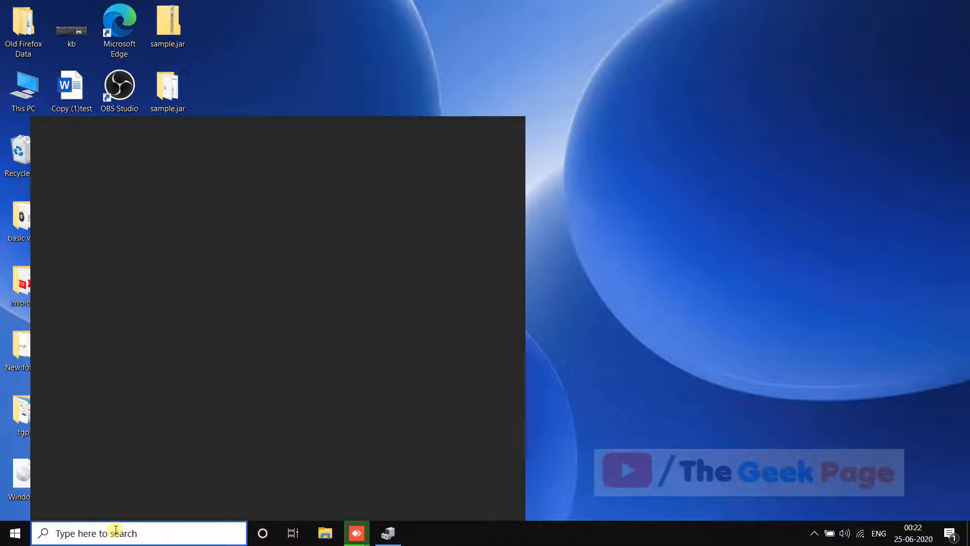
Launch Excel from taskbar search, create a blank workbook, and show the File page
{"action": "type", "text": "excel"}
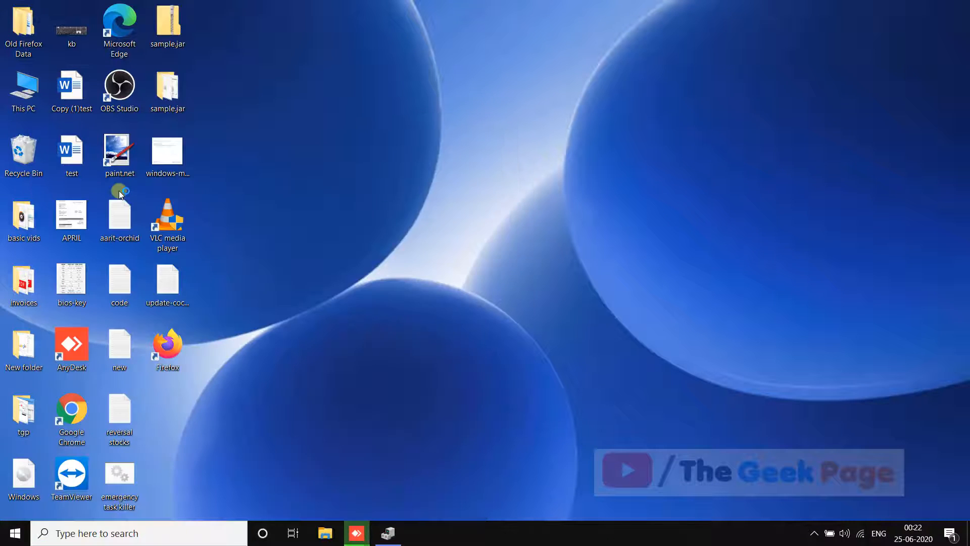
{"action": "left_click", "coordinate": [418, 532]}
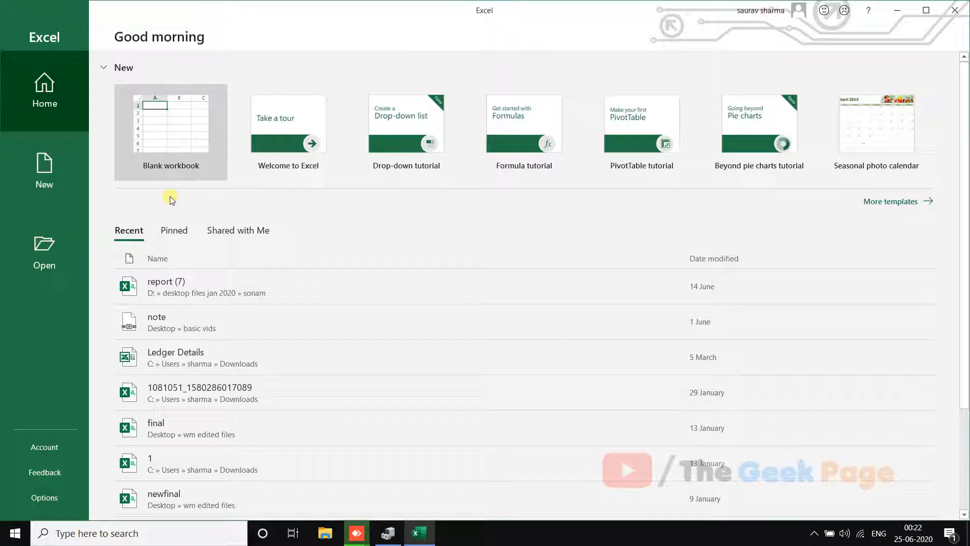
{"action": "left_click", "coordinate": [171, 129]}
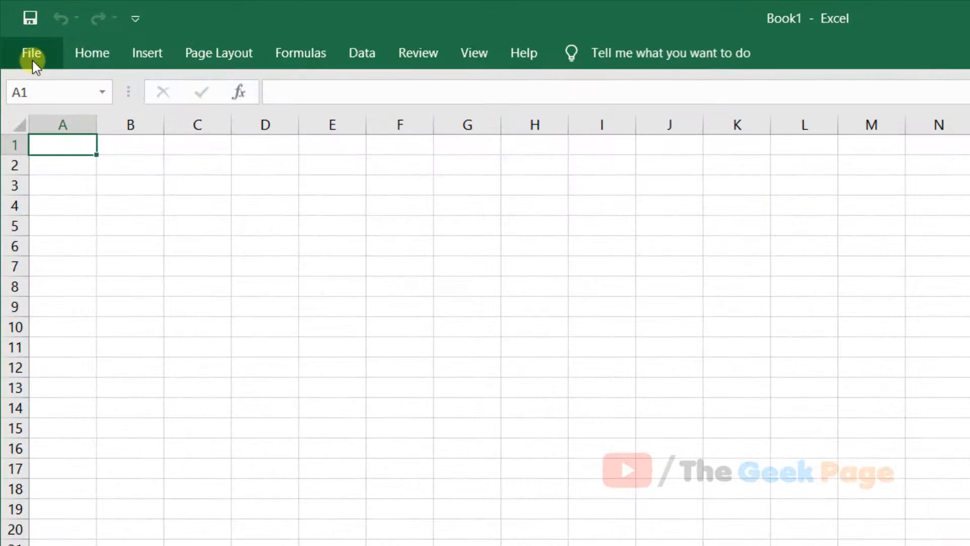
{"action": "left_click", "coordinate": [31, 52]}
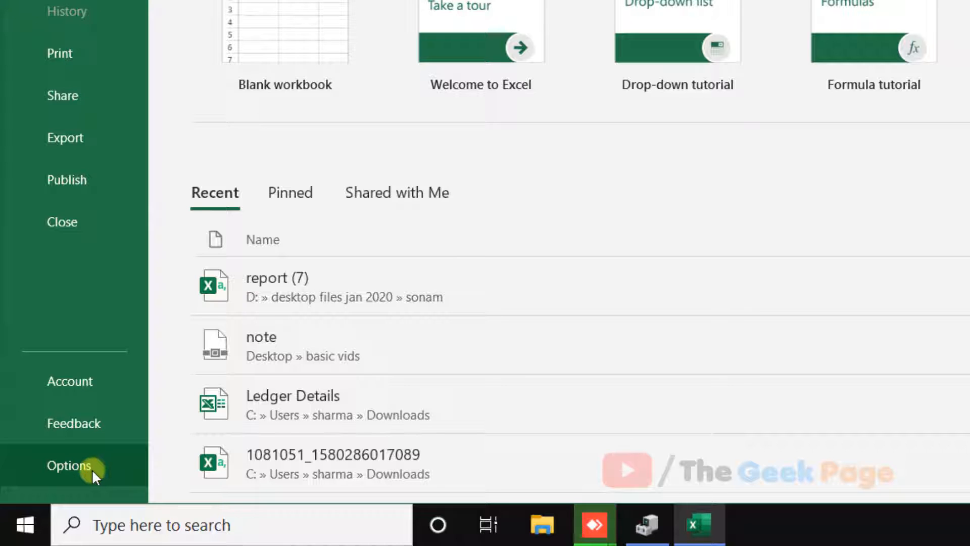
Open the Excel Add-ins list from Options and tick Euro Currency Tools
{"action": "left_click", "coordinate": [68, 466]}
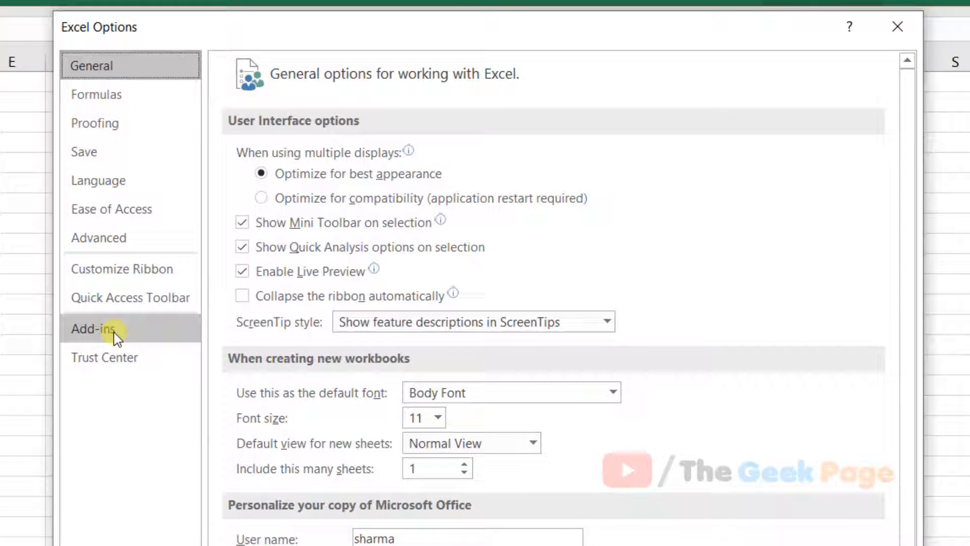
{"action": "left_click", "coordinate": [91, 328]}
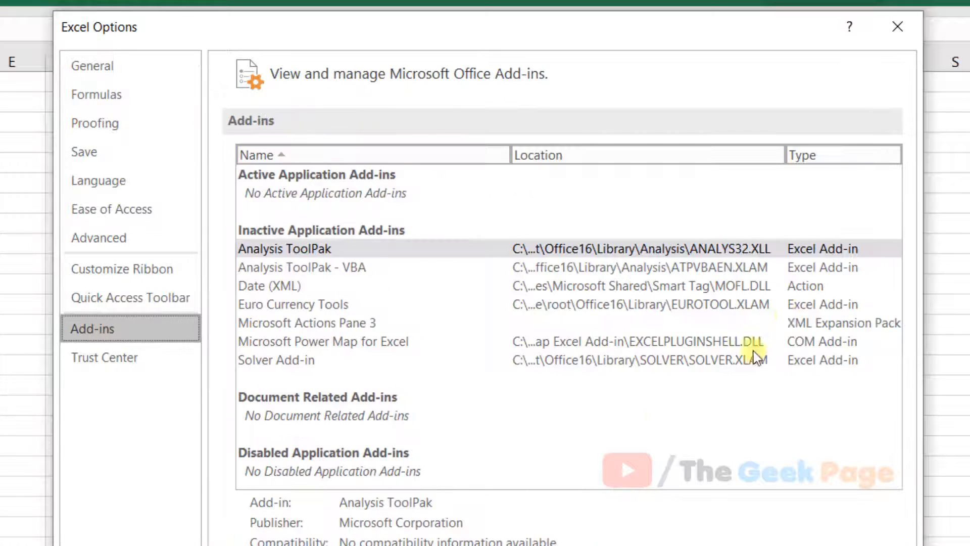
{"action": "scroll", "scroll_direction": "down", "scroll_amount": 3}
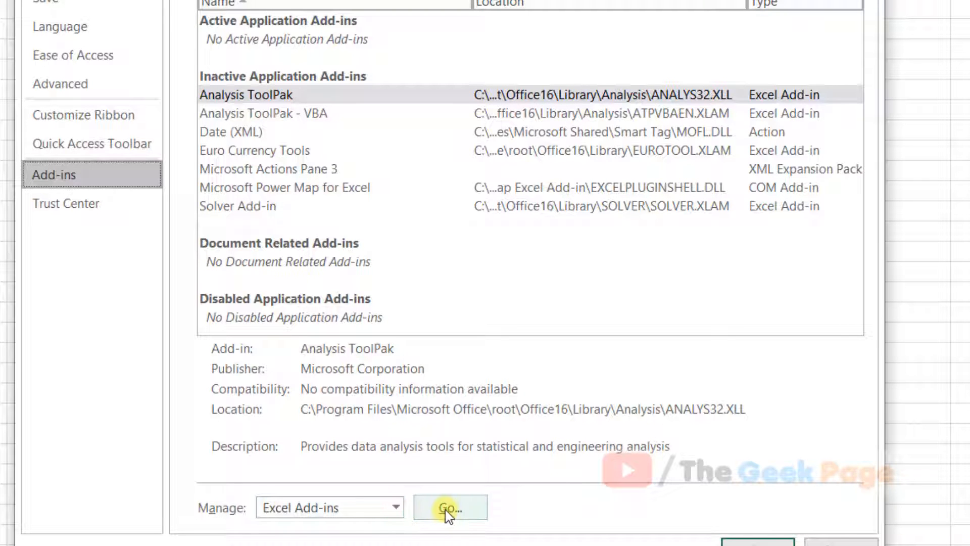
{"action": "left_click", "coordinate": [449, 507]}
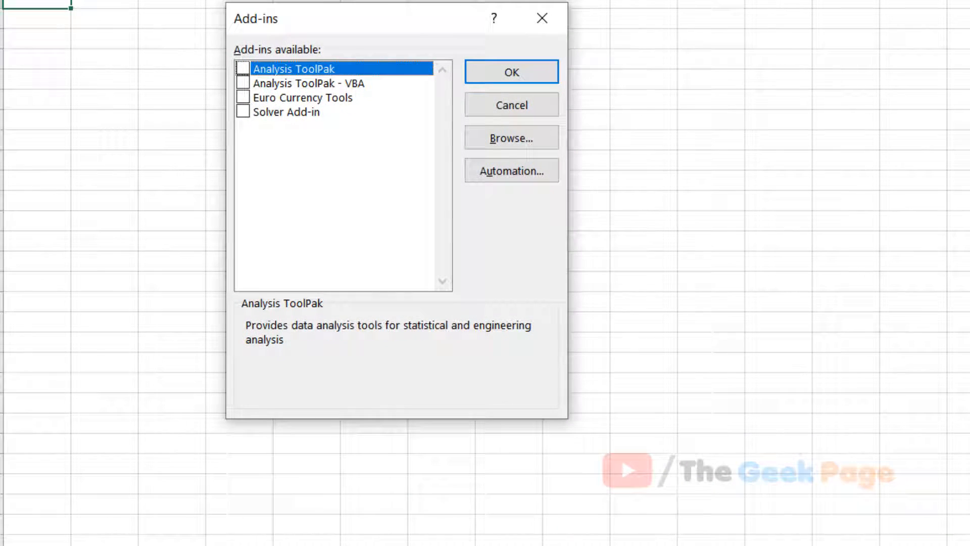
{"action": "mouse_move", "coordinate": [291, 147]}
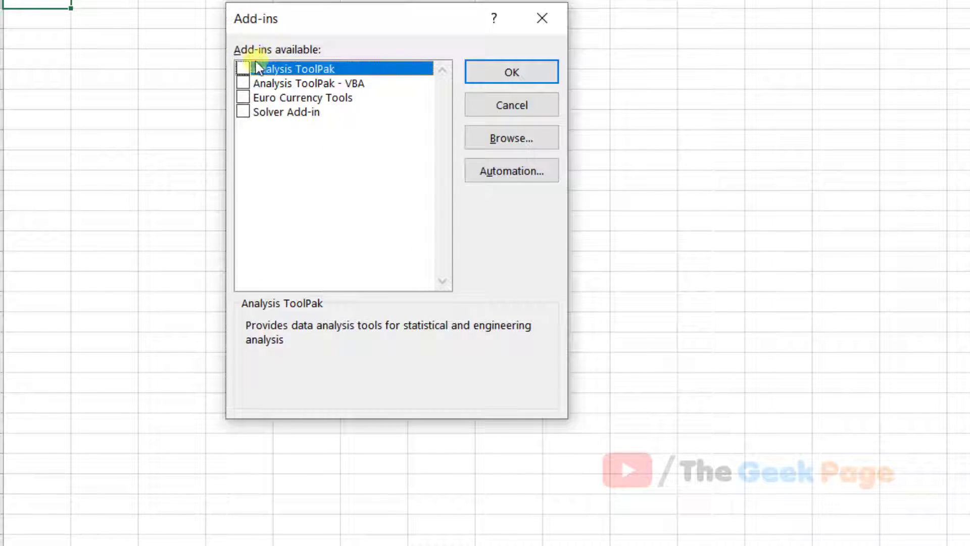
{"action": "mouse_move", "coordinate": [266, 185]}
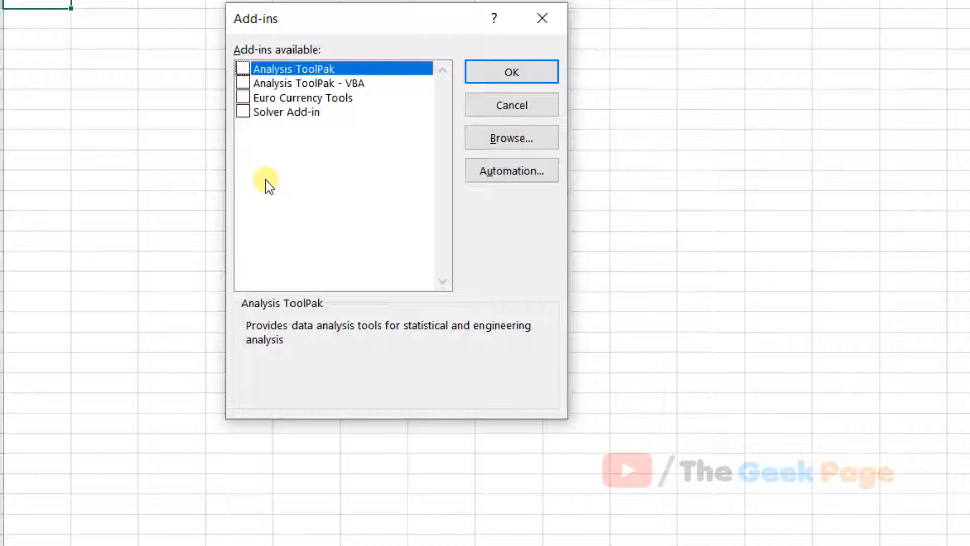
{"action": "mouse_move", "coordinate": [266, 163]}
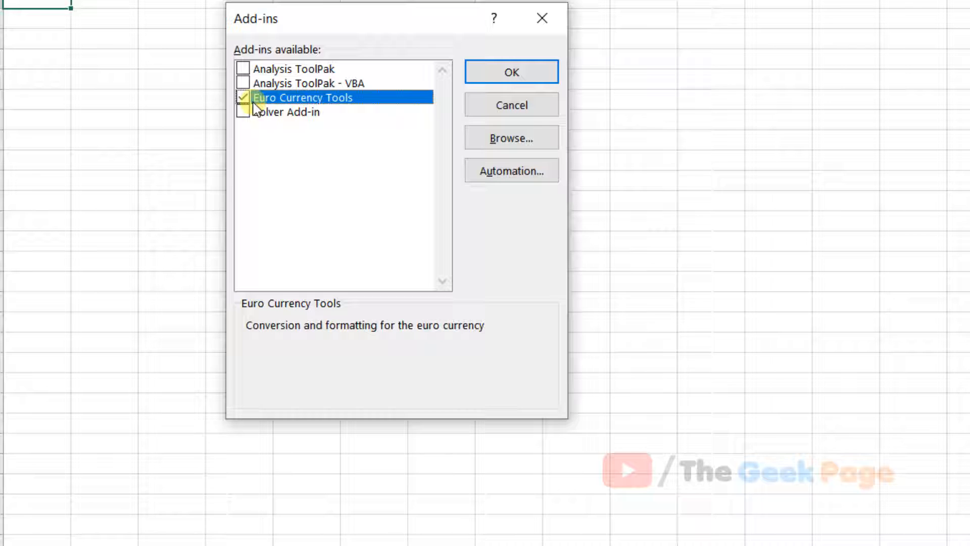
{"action": "left_click", "coordinate": [243, 97]}
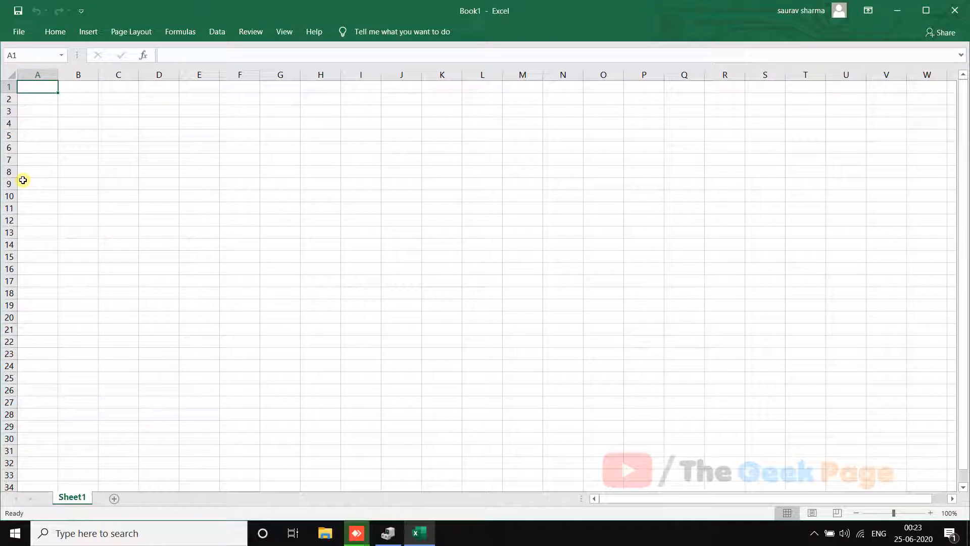
{"action": "mouse_move", "coordinate": [14, 234]}
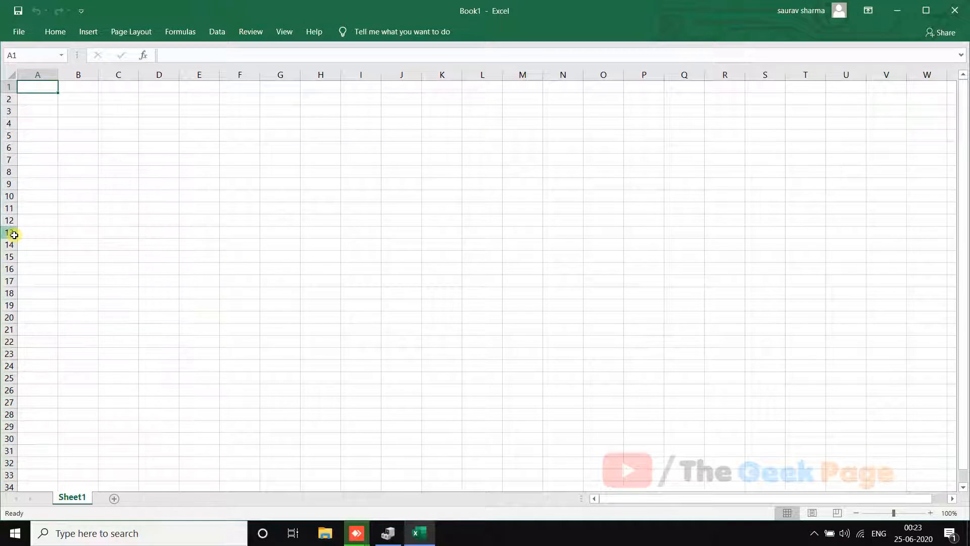
{"action": "mouse_move", "coordinate": [120, 243]}
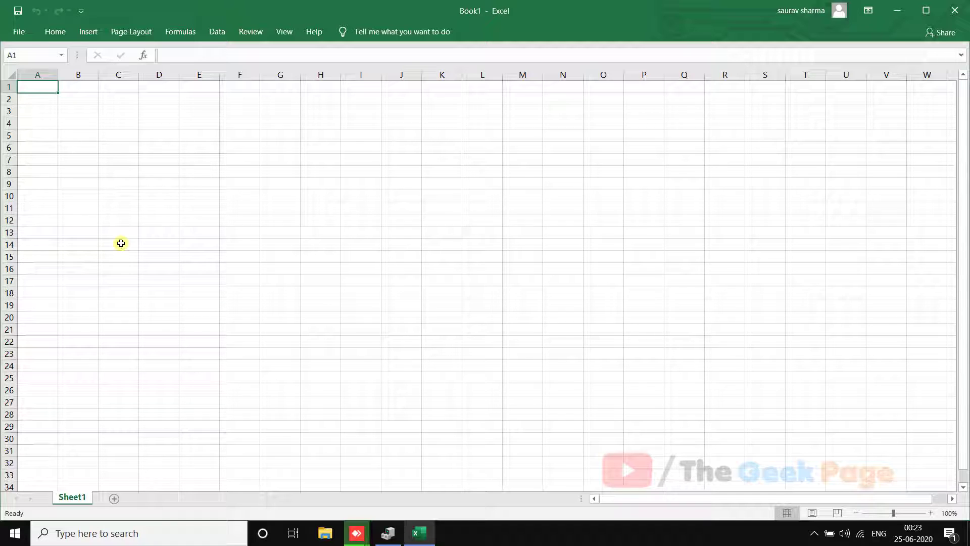
{"action": "mouse_move", "coordinate": [114, 223]}
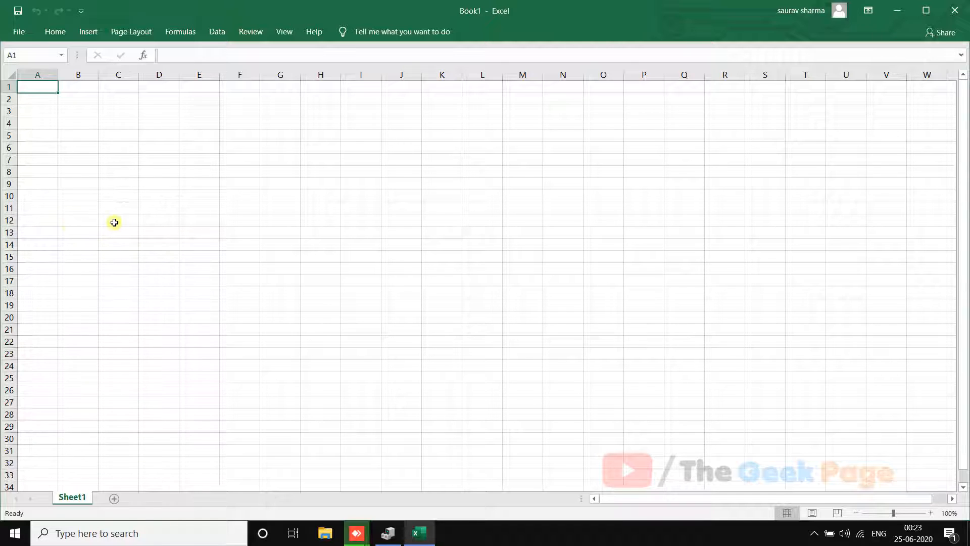
{"action": "mouse_move", "coordinate": [84, 234]}
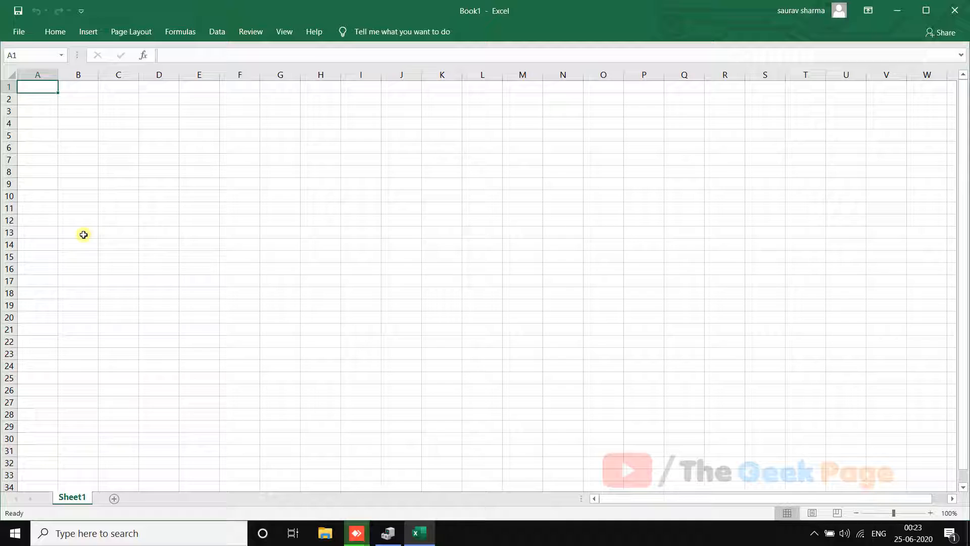
Open the Visual Basic for Applications editor for Book1 with Alt+F11
{"action": "left_click", "coordinate": [158, 243]}
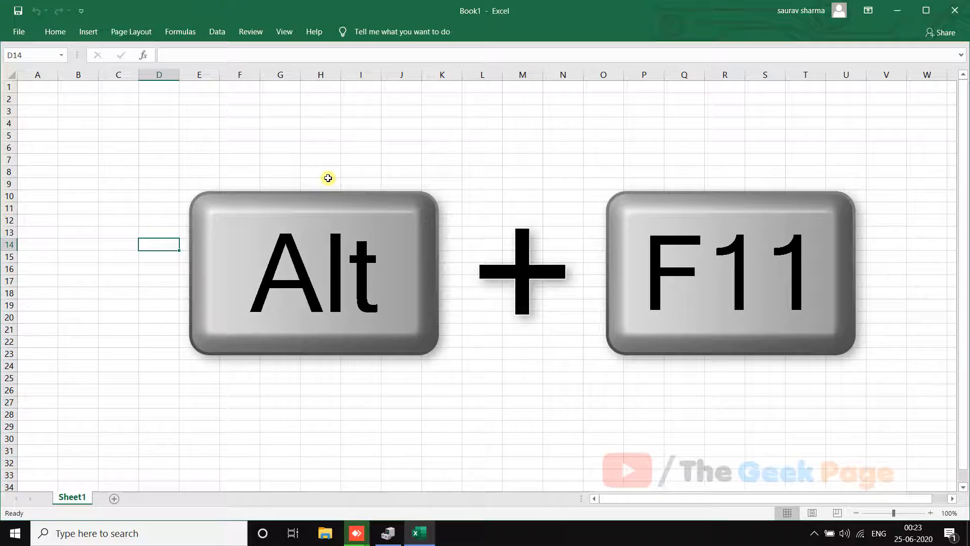
{"action": "key", "text": "alt"}
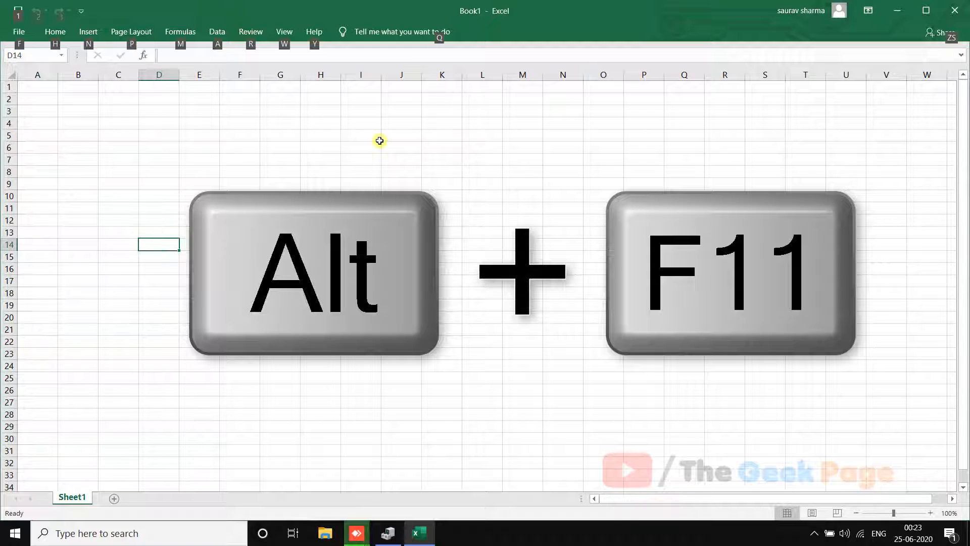
{"action": "key", "text": "alt+F11"}
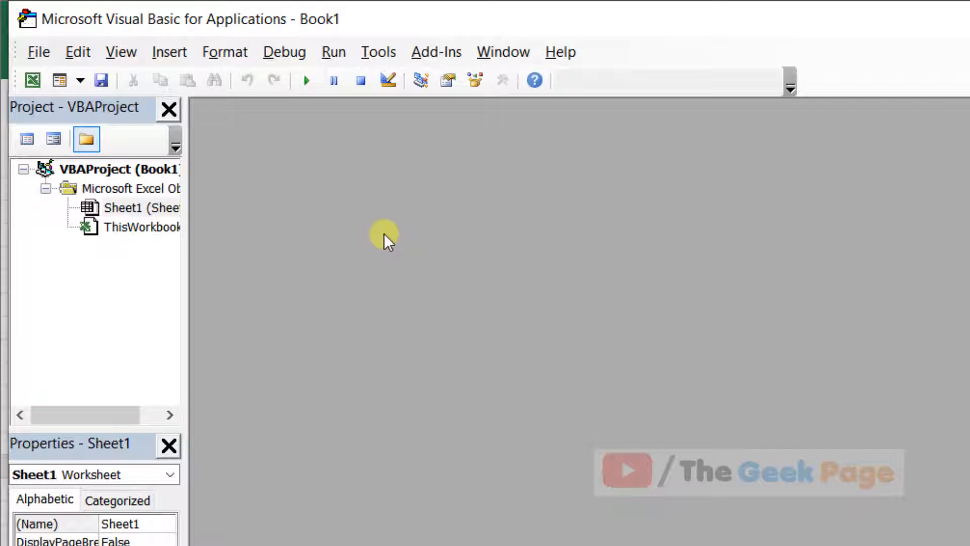
Uncheck Compile On Demand in the VBA editor's General options and confirm
{"action": "left_click", "coordinate": [378, 52]}
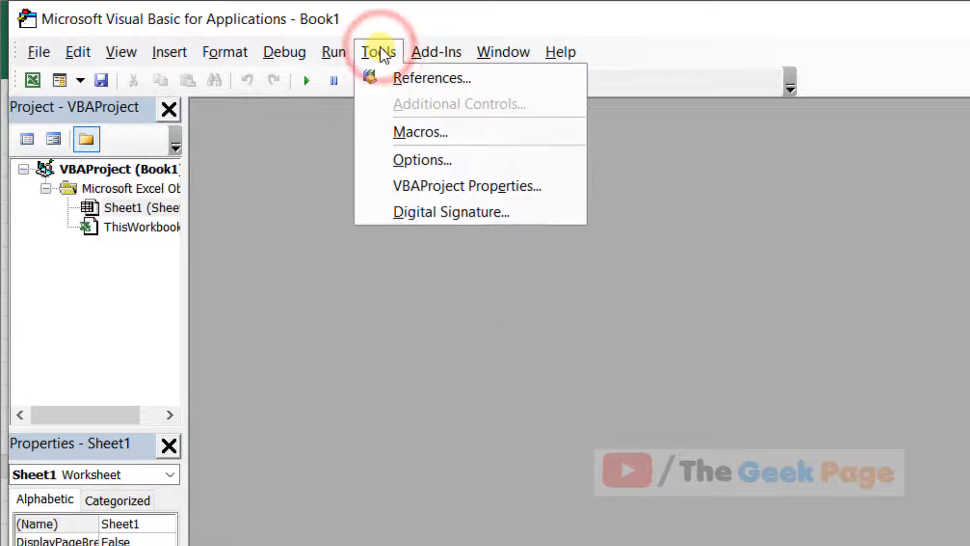
{"action": "mouse_move", "coordinate": [422, 160]}
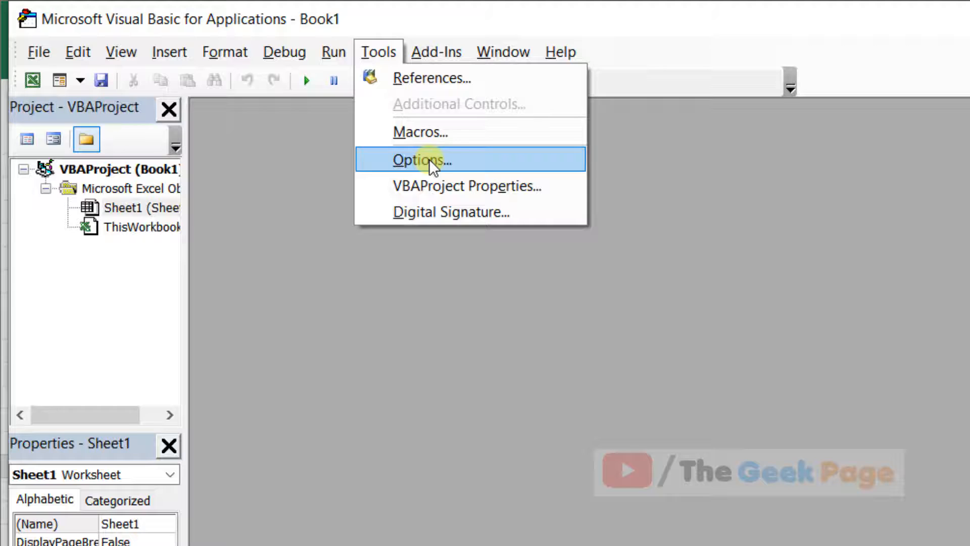
{"action": "left_click", "coordinate": [421, 159]}
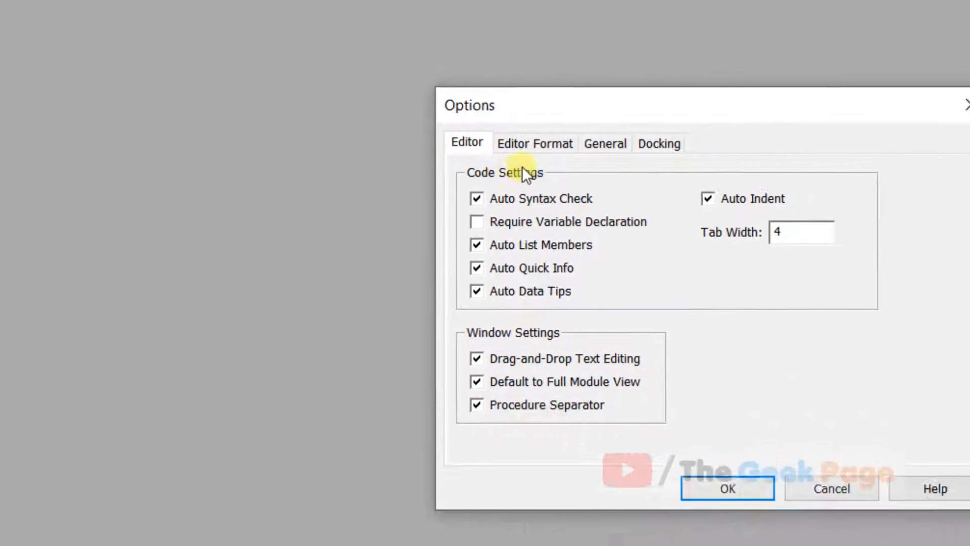
{"action": "left_click", "coordinate": [604, 143]}
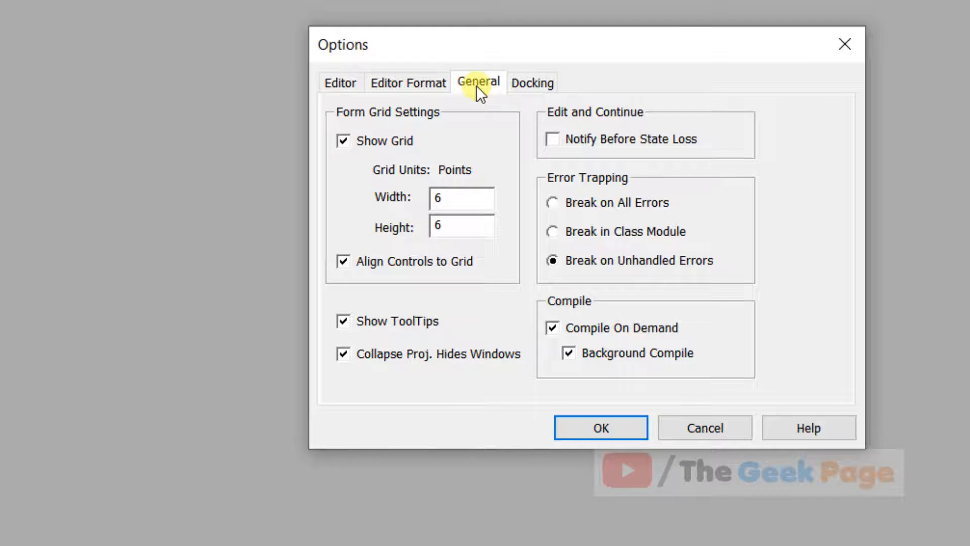
{"action": "left_click", "coordinate": [553, 327]}
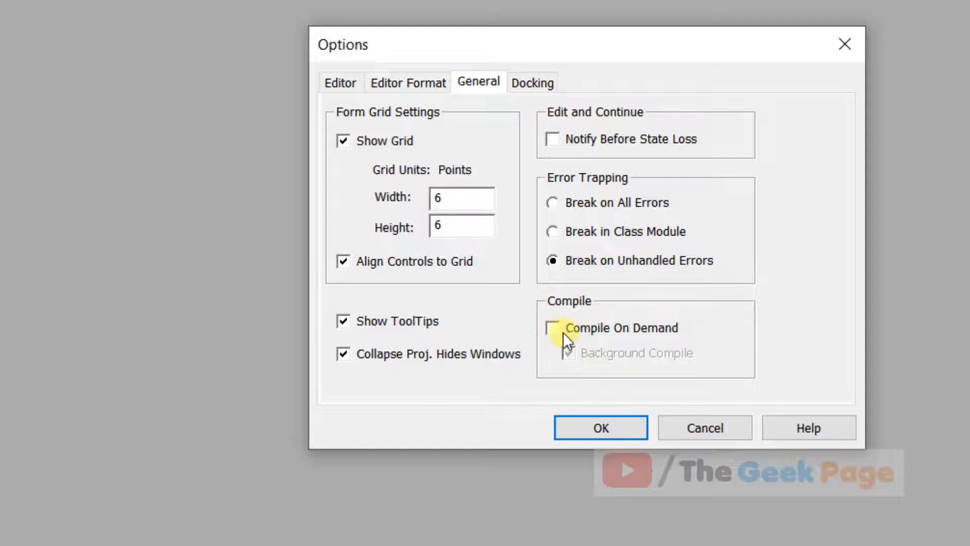
{"action": "mouse_move", "coordinate": [584, 436]}
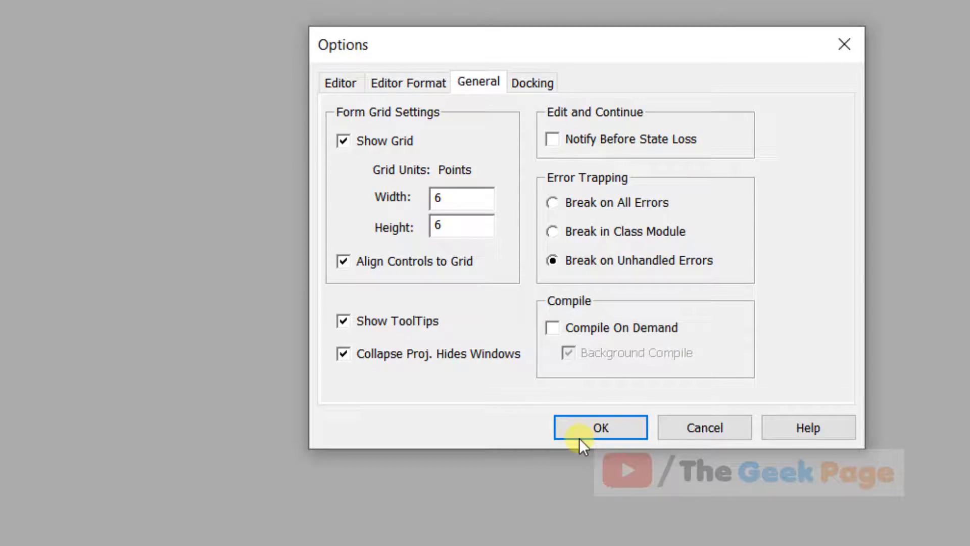
{"action": "left_click", "coordinate": [599, 426]}
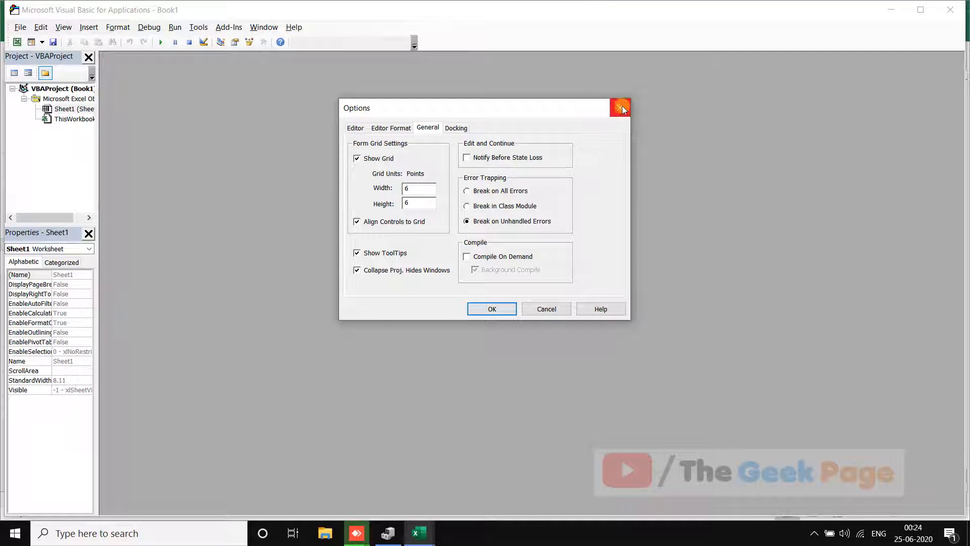
{"action": "left_click", "coordinate": [620, 108]}
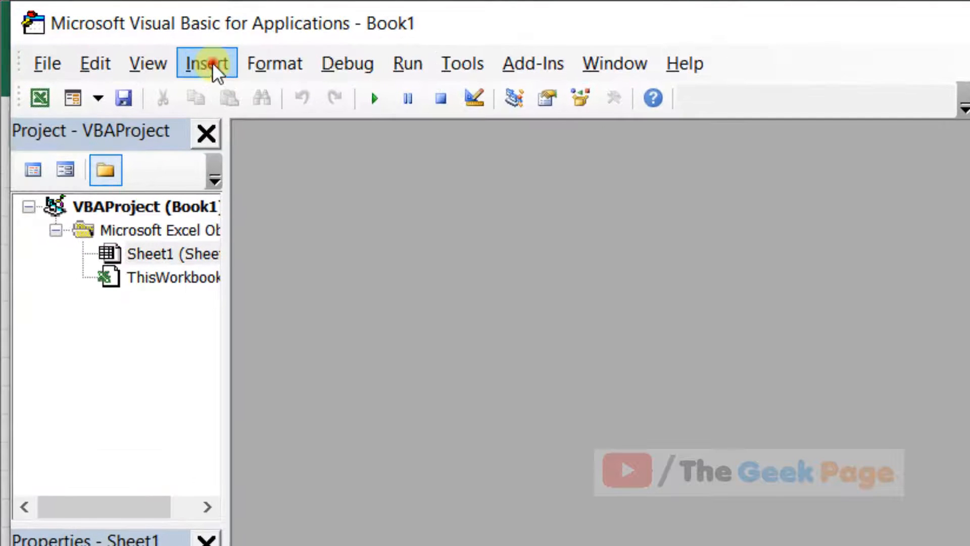
Insert Module1 into Book1's project, compile VBAProject, then reset the project
{"action": "left_click", "coordinate": [206, 63]}
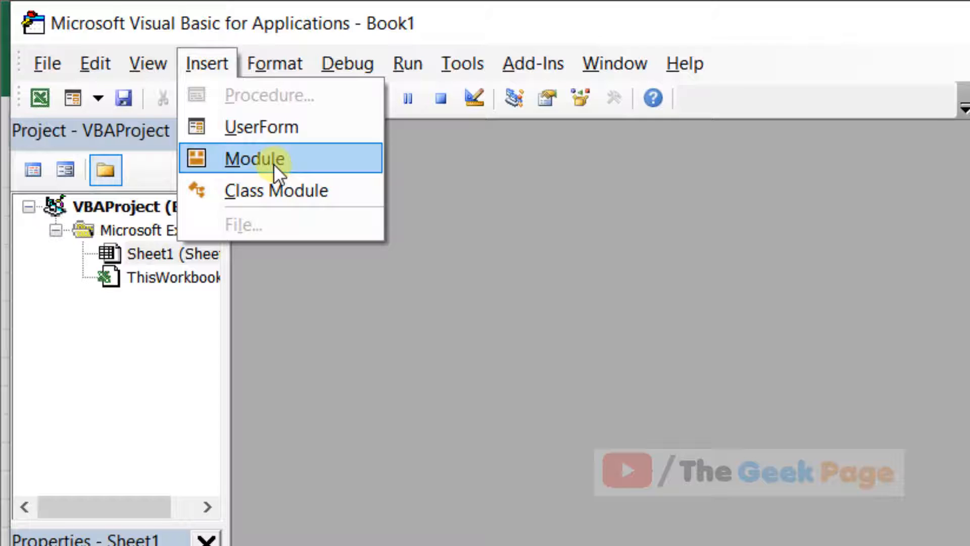
{"action": "left_click", "coordinate": [254, 158]}
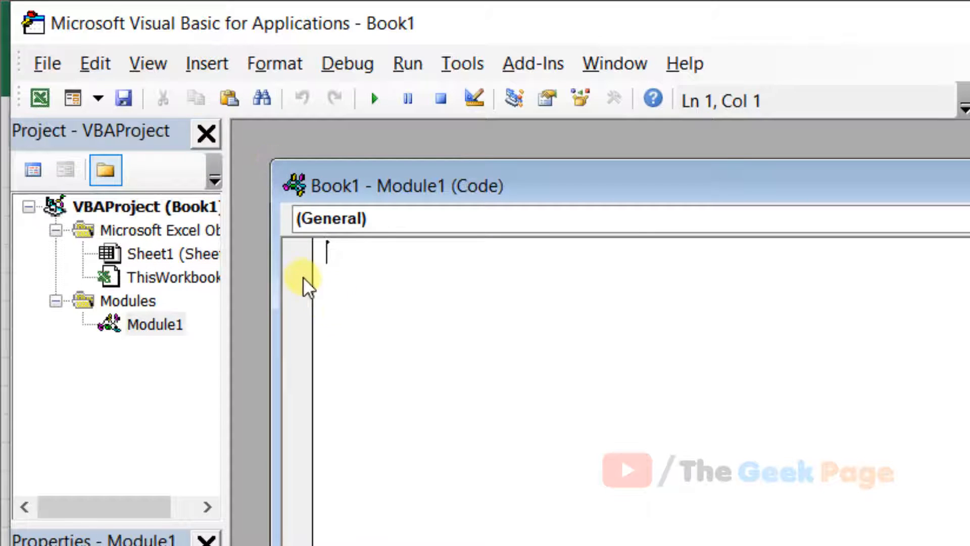
{"action": "mouse_move", "coordinate": [347, 63]}
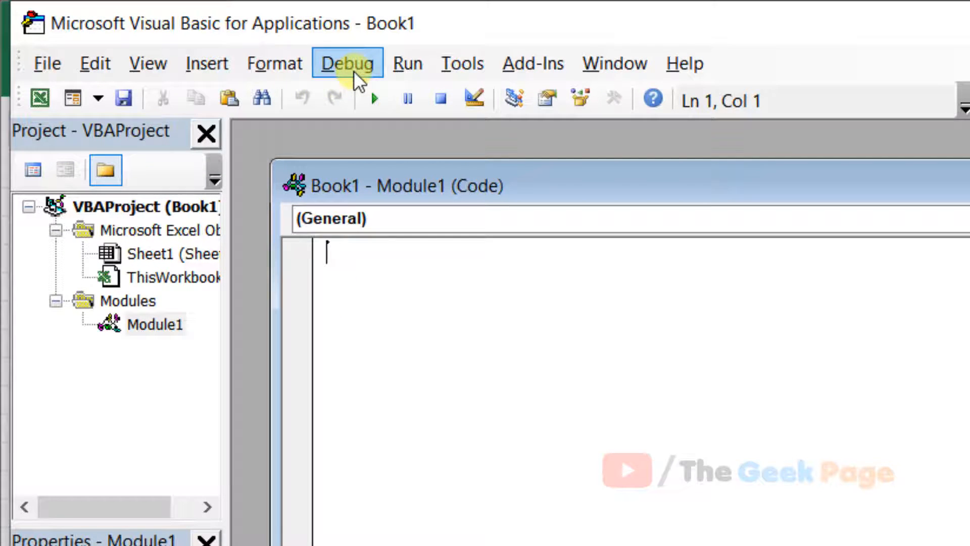
{"action": "left_click", "coordinate": [348, 63]}
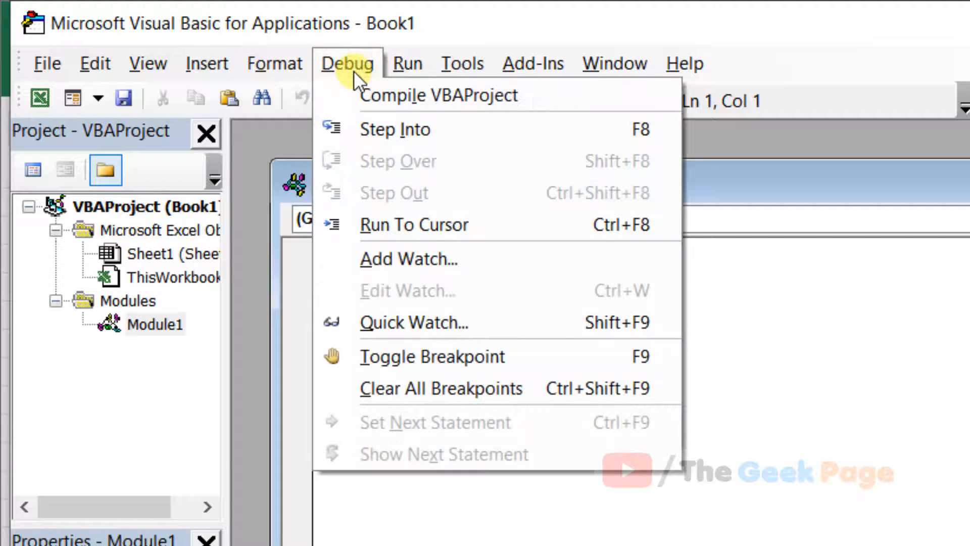
{"action": "mouse_move", "coordinate": [439, 95]}
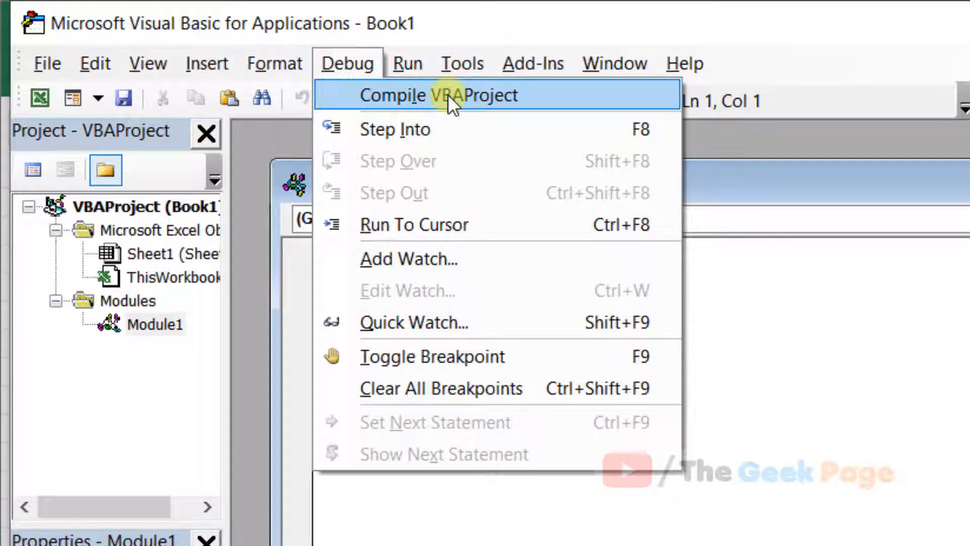
{"action": "left_click", "coordinate": [441, 94]}
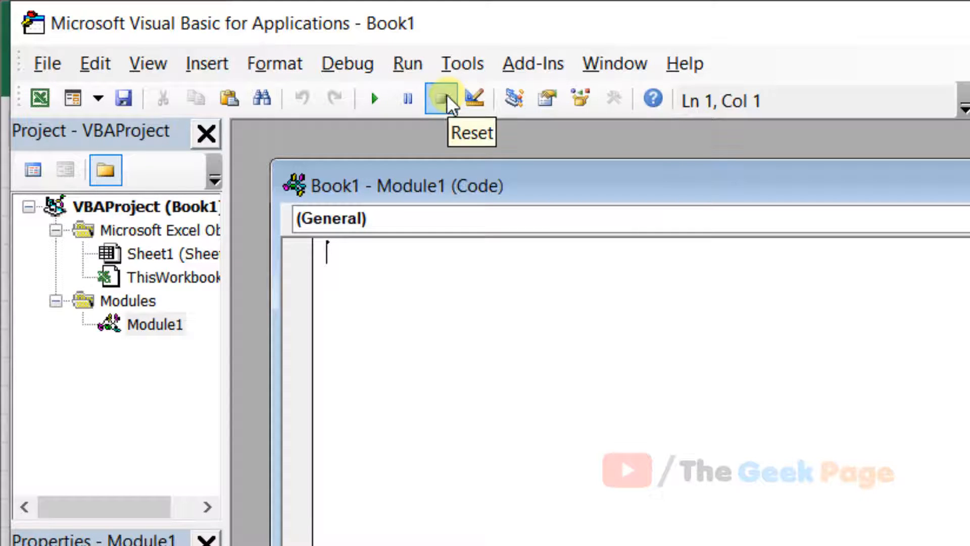
{"action": "left_click", "coordinate": [47, 63]}
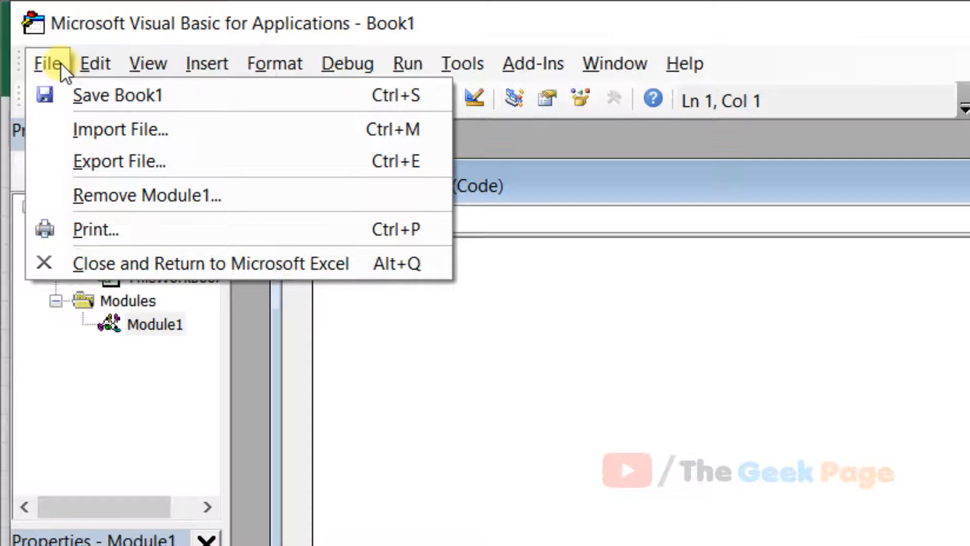
{"action": "mouse_move", "coordinate": [179, 94]}
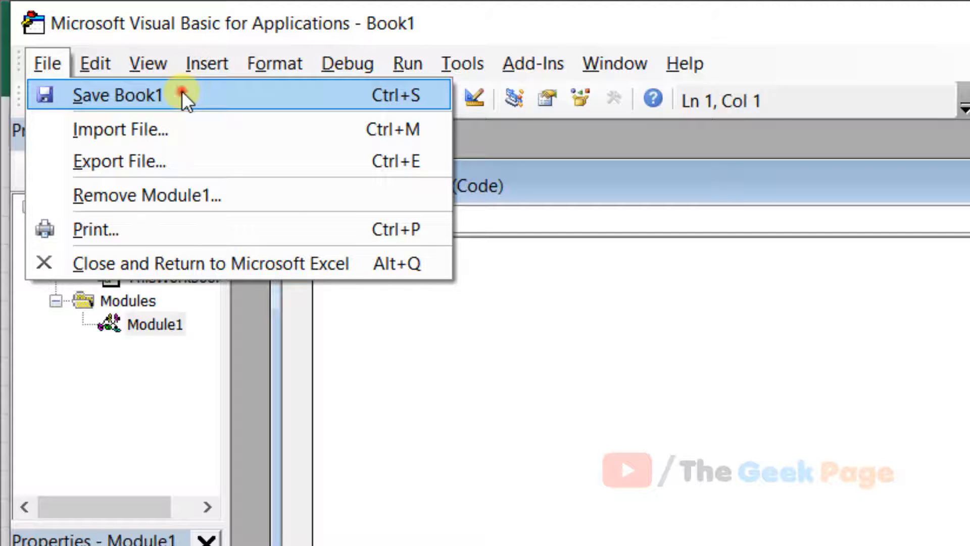
Save Book1 to Documents as an Excel Workbook and return to Excel
{"action": "left_click", "coordinate": [118, 96]}
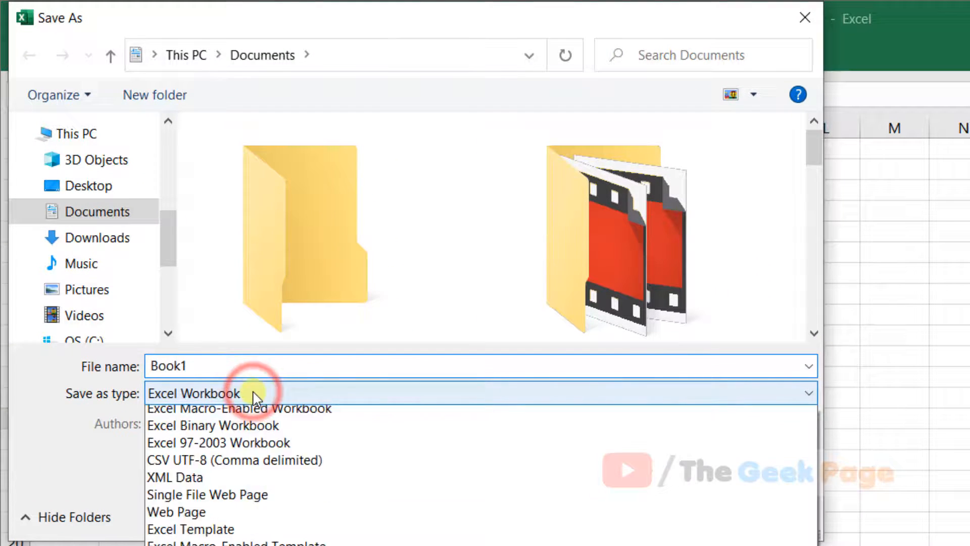
{"action": "left_click", "coordinate": [194, 393]}
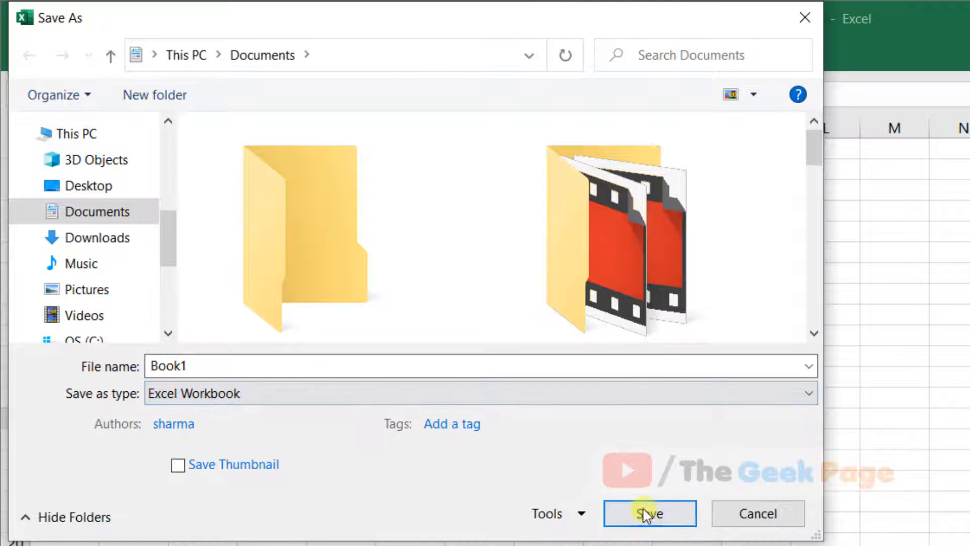
{"action": "left_click", "coordinate": [648, 513]}
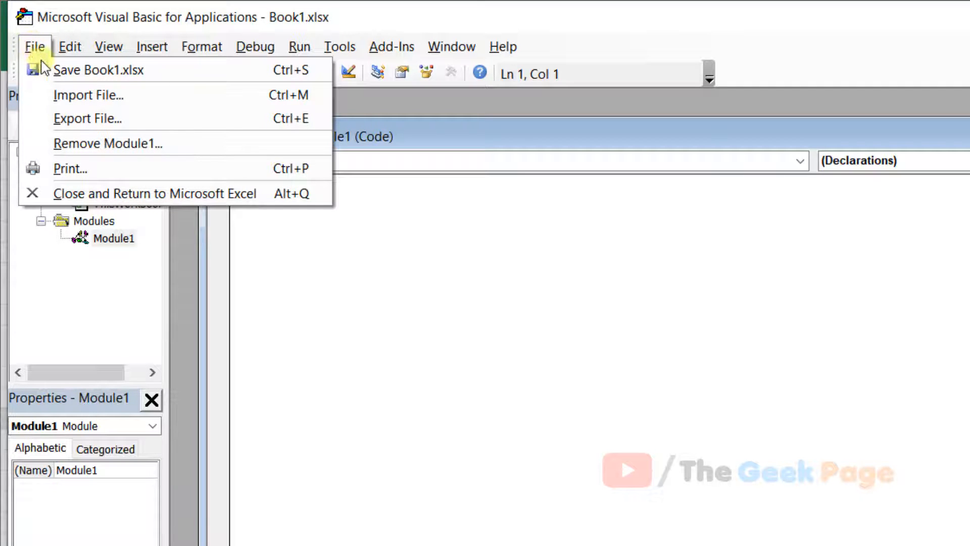
{"action": "left_click", "coordinate": [157, 193]}
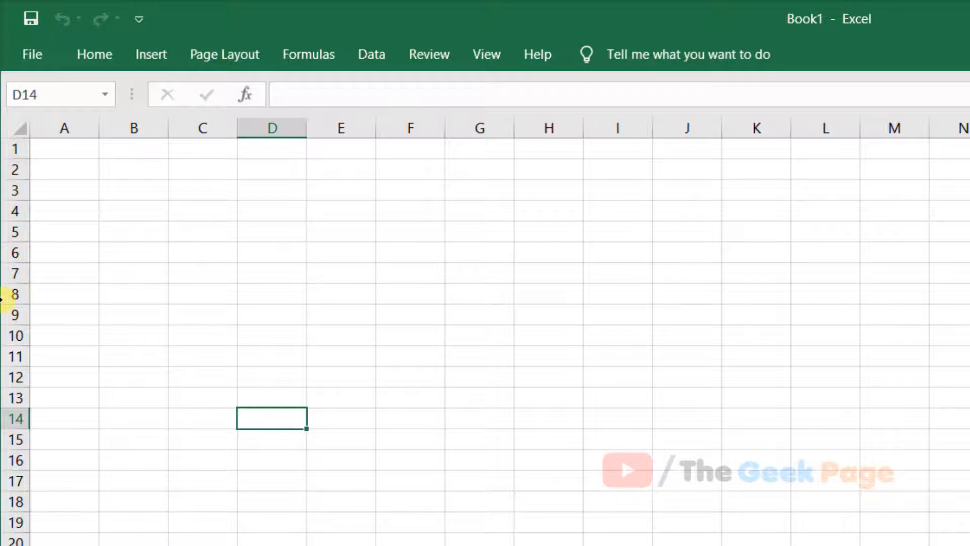
{"action": "mouse_move", "coordinate": [13, 499]}
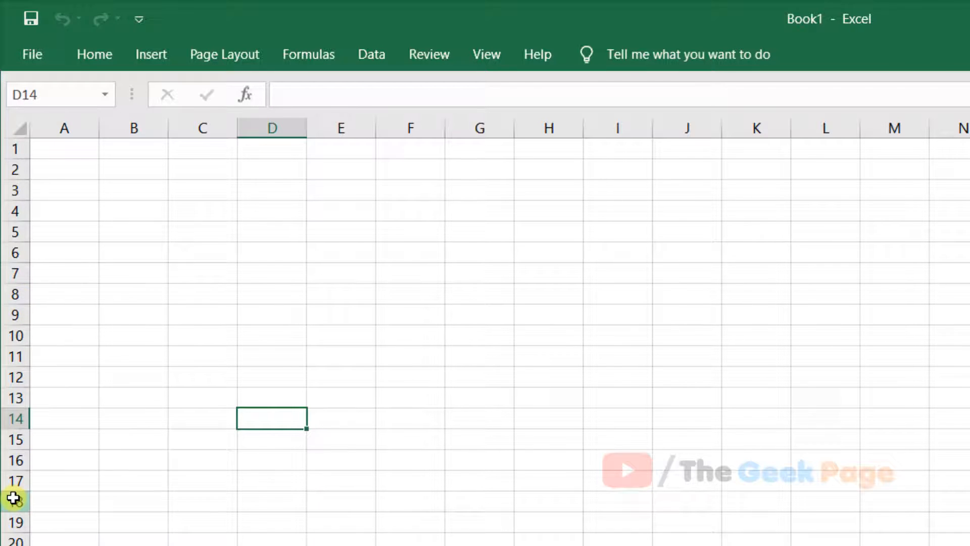
{"action": "mouse_move", "coordinate": [25, 255]}
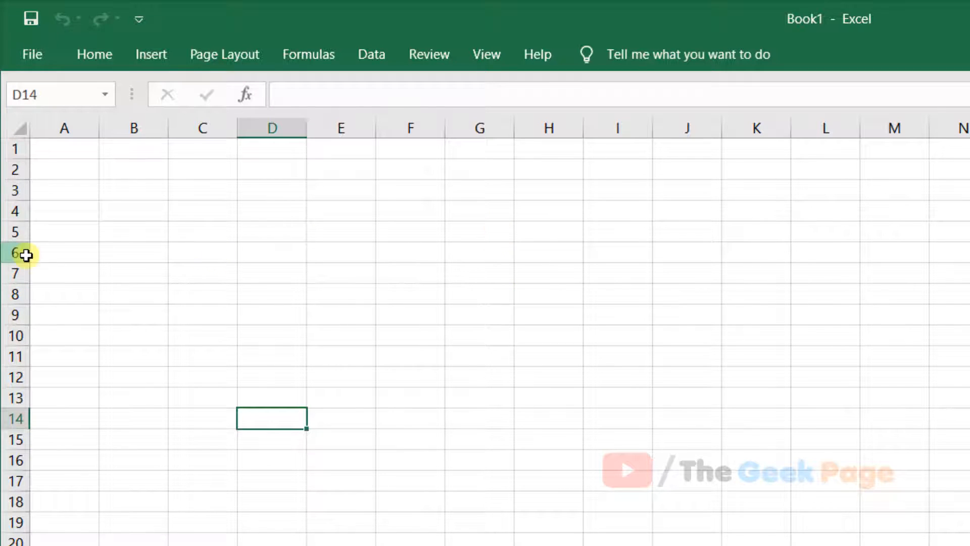
{"action": "mouse_move", "coordinate": [94, 287]}
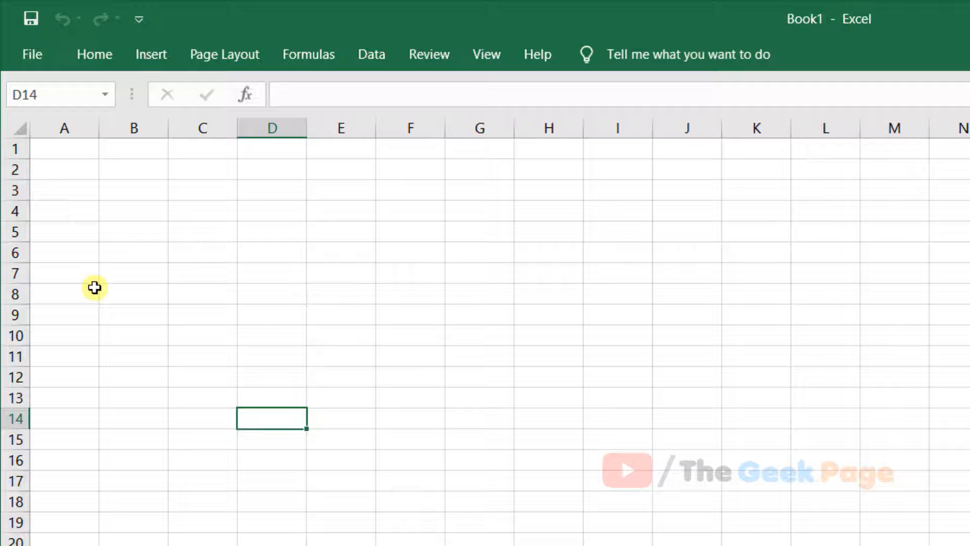
{"action": "left_click", "coordinate": [32, 54]}
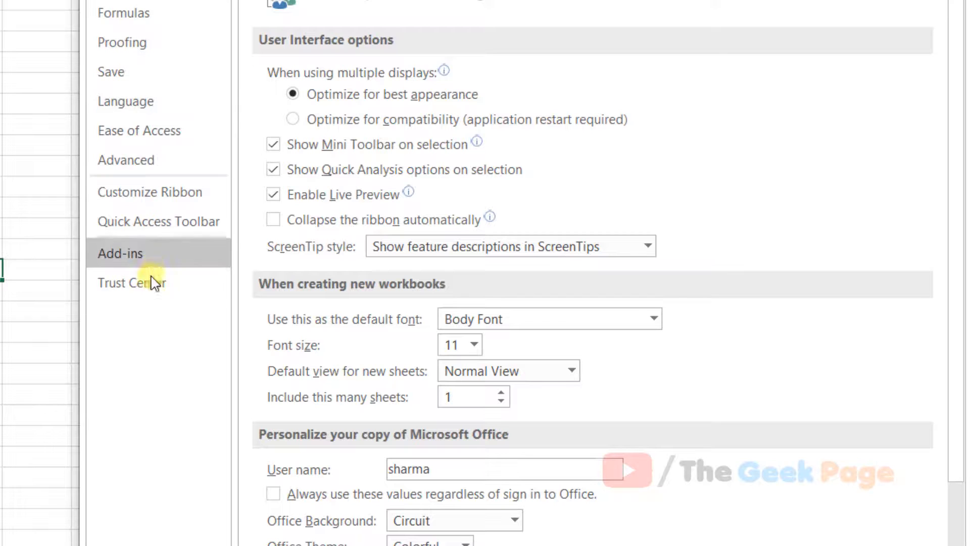
Set Trust Center macro settings to 'Disable all macros without notification'
{"action": "left_click", "coordinate": [132, 283]}
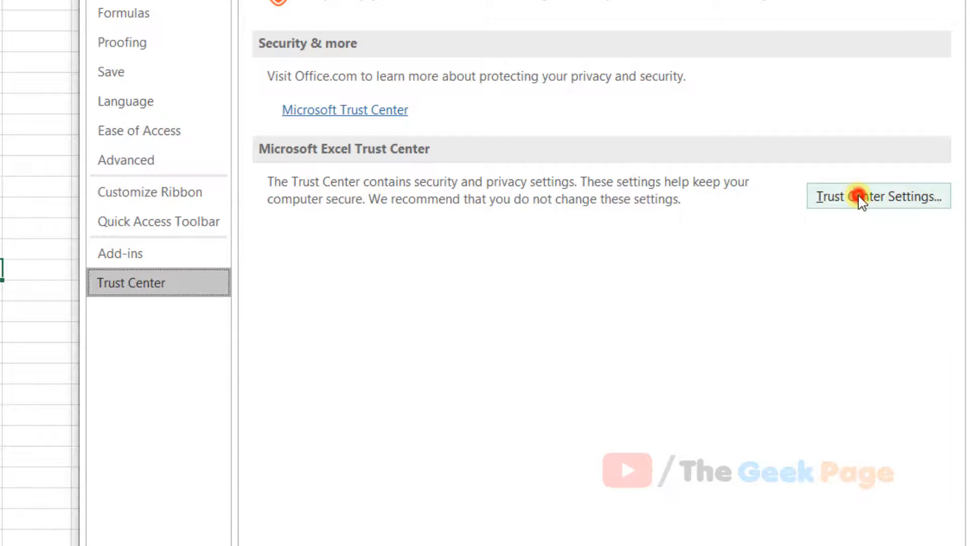
{"action": "left_click", "coordinate": [876, 196]}
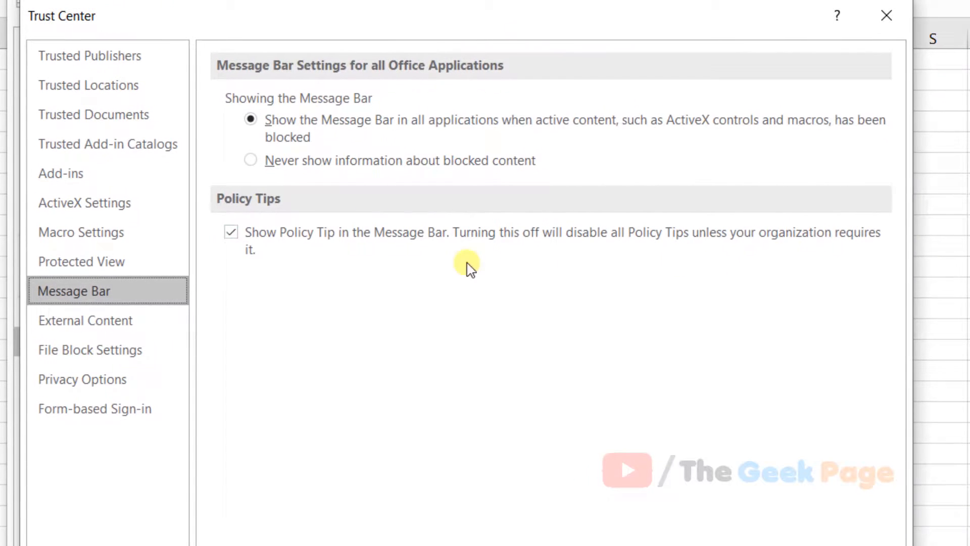
{"action": "mouse_move", "coordinate": [81, 232]}
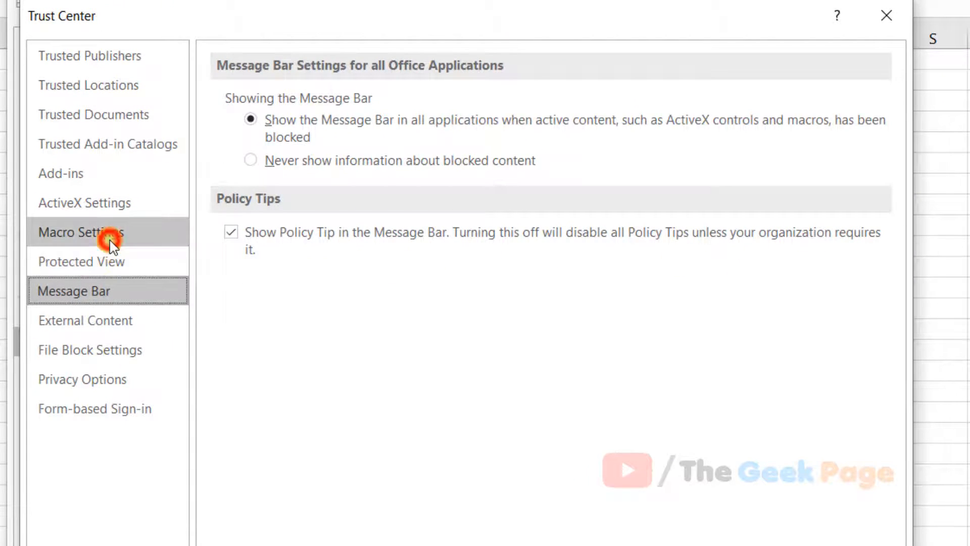
{"action": "left_click", "coordinate": [80, 232]}
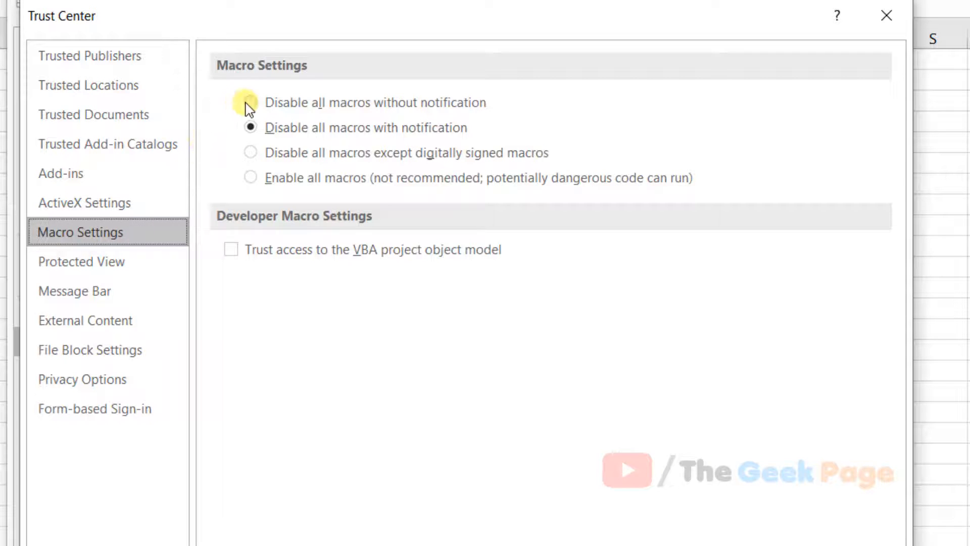
{"action": "left_click", "coordinate": [250, 103]}
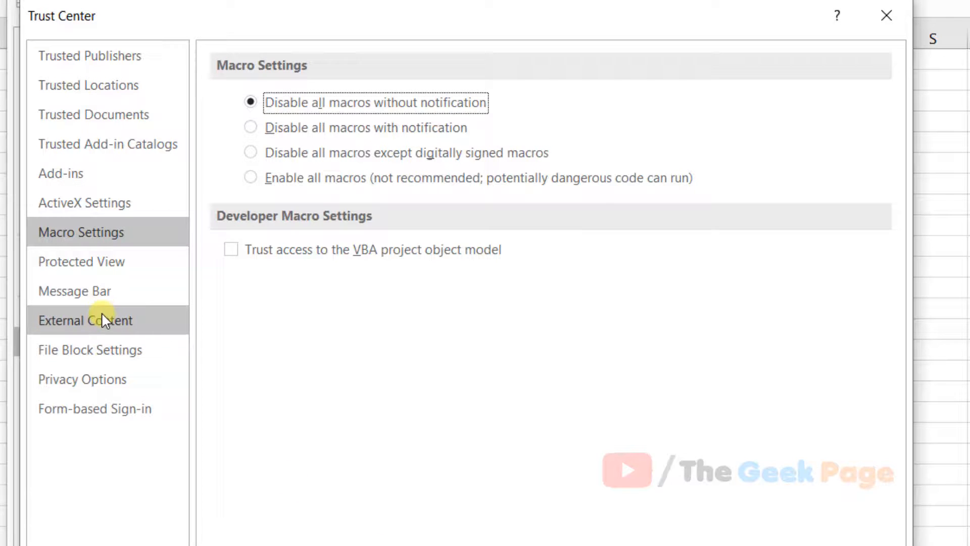
{"action": "left_click", "coordinate": [93, 114]}
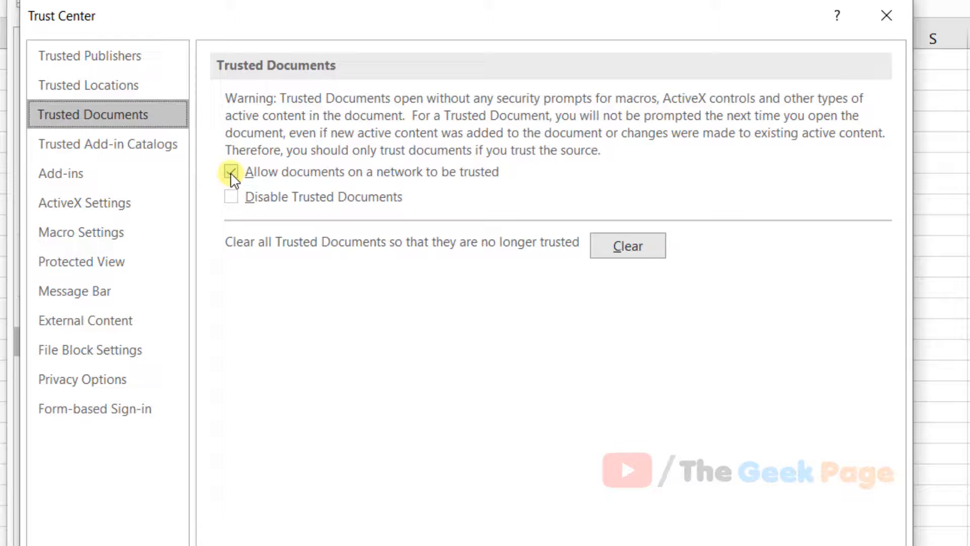
Untick 'Allow documents on a network to be trusted', tick 'Disable Trusted Documents', and confirm
{"action": "left_click", "coordinate": [232, 171]}
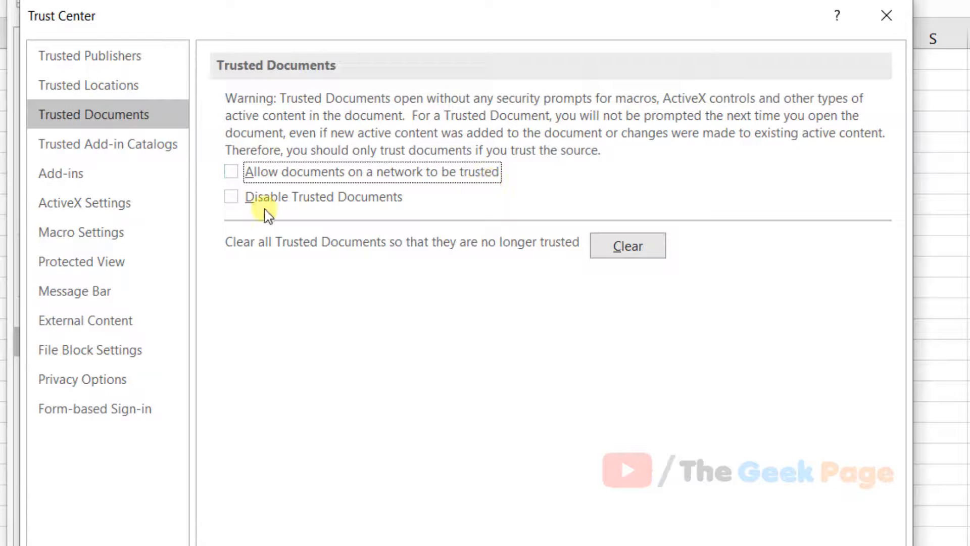
{"action": "left_click", "coordinate": [231, 196]}
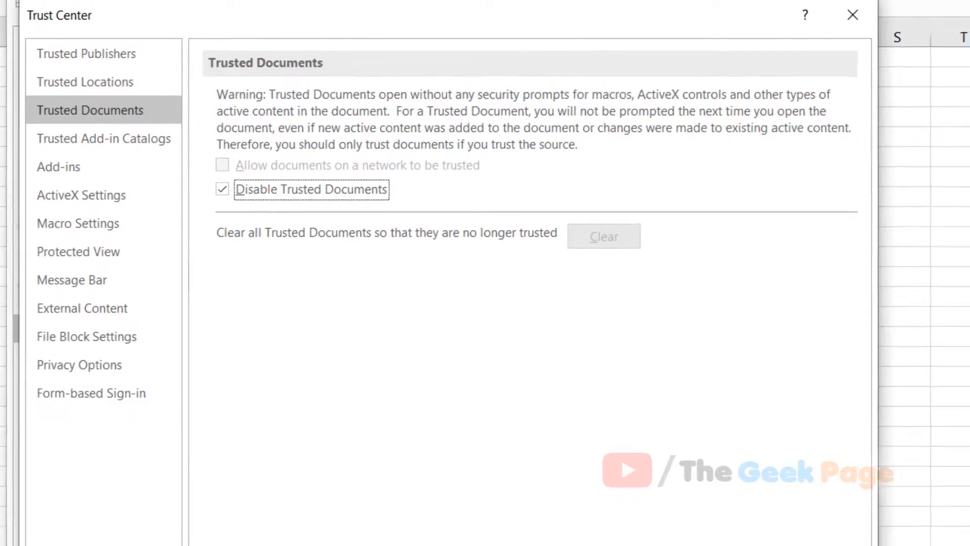
{"action": "left_click", "coordinate": [852, 14]}
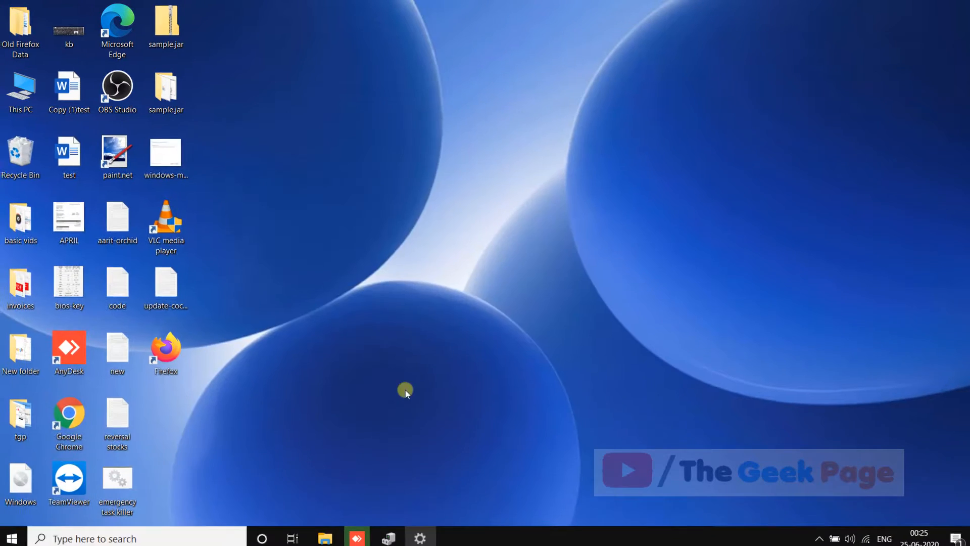
Show Windows Time & Language Region settings to check India and English (India) format
{"action": "left_click", "coordinate": [420, 537]}
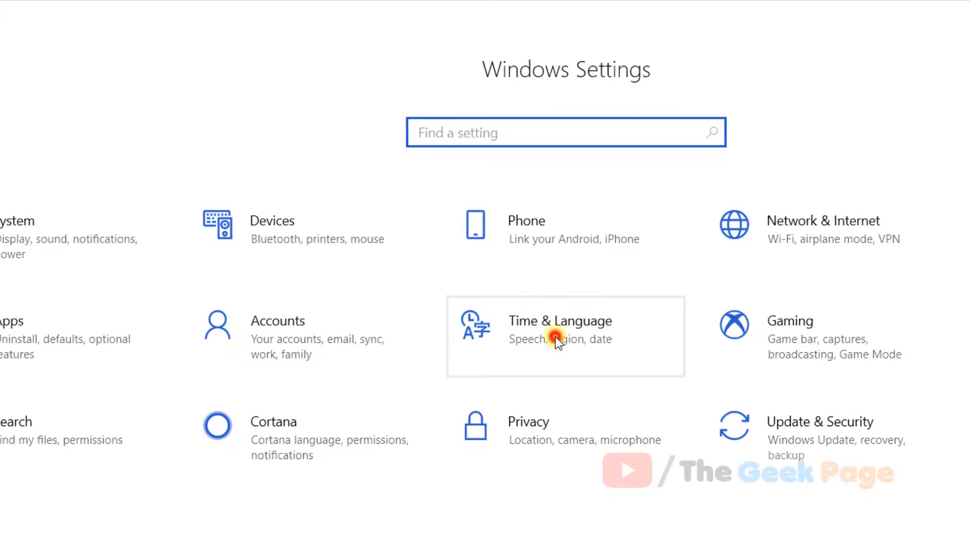
{"action": "left_click", "coordinate": [559, 336]}
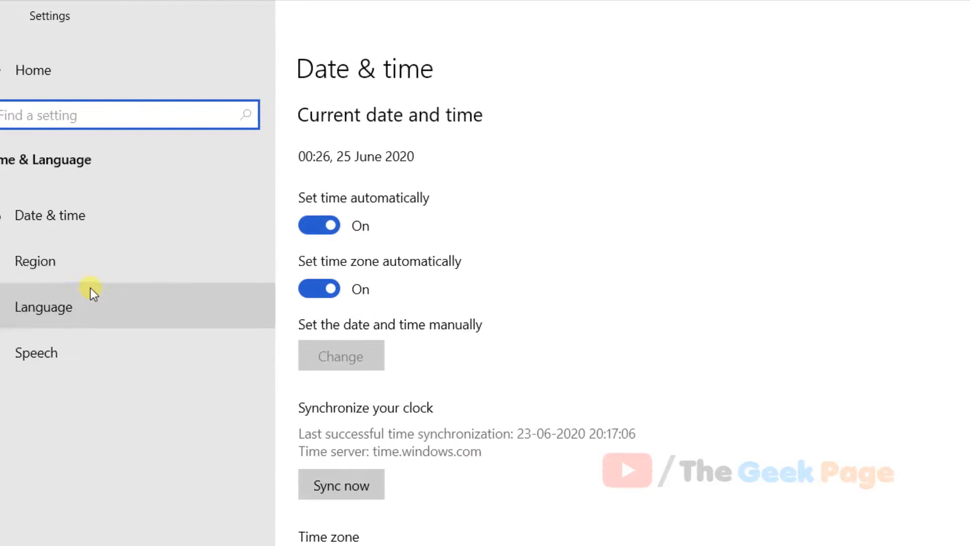
{"action": "left_click", "coordinate": [35, 261]}
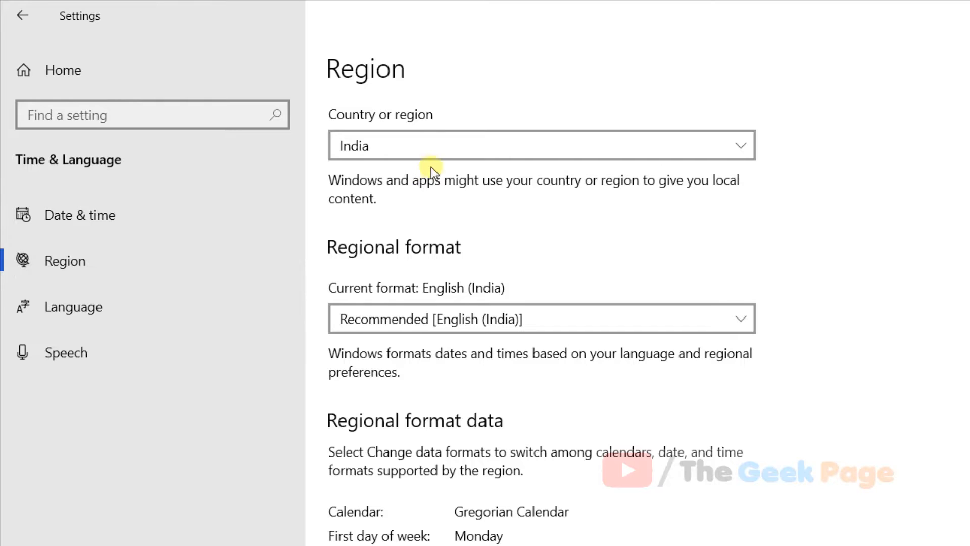
{"action": "mouse_move", "coordinate": [90, 261]}
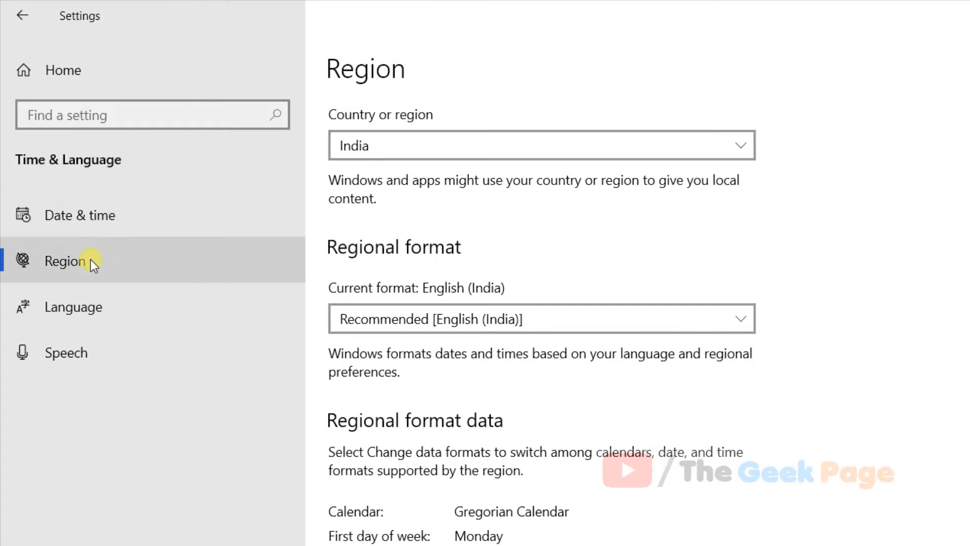
{"action": "mouse_move", "coordinate": [455, 145]}
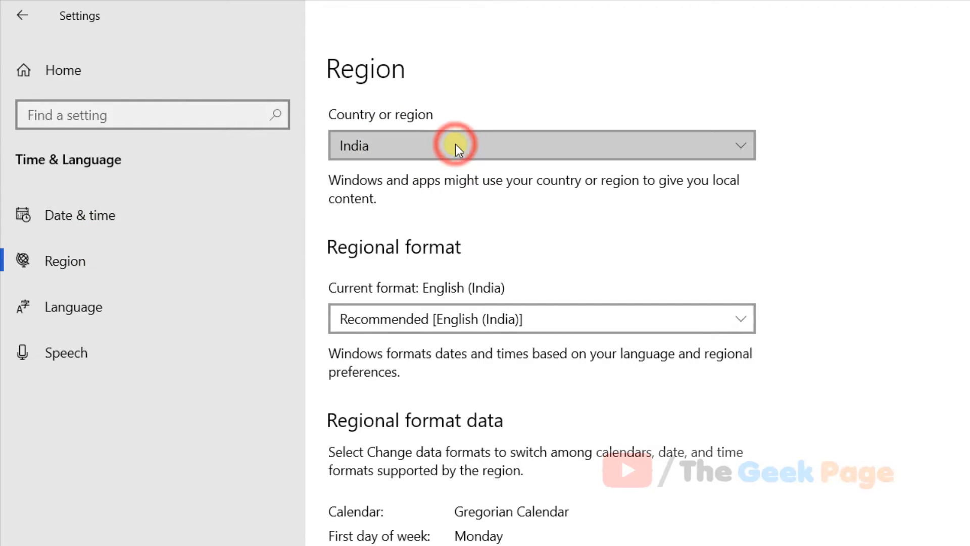